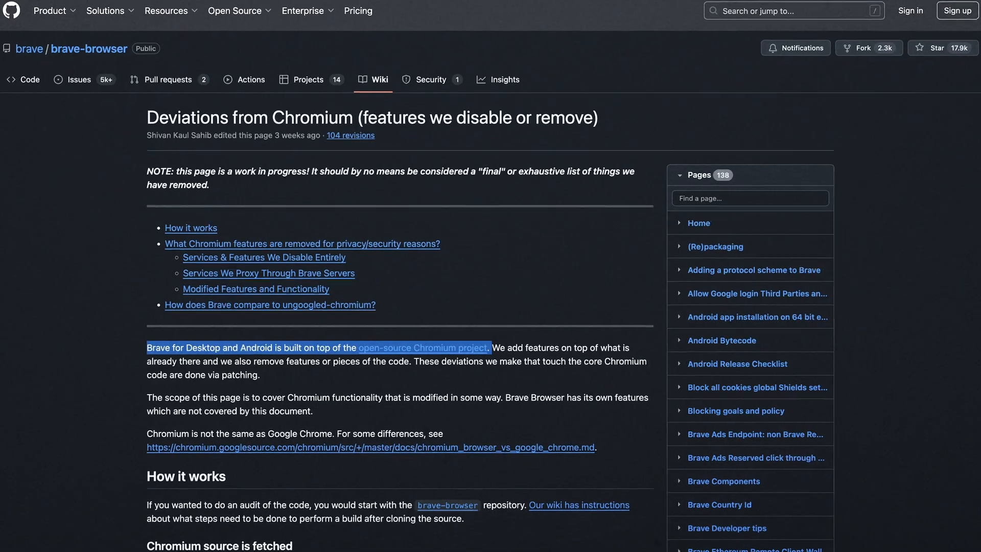
Browse from the Chromium-deviations wiki into the Brave leadership and founder articles
scroll("down", 3)
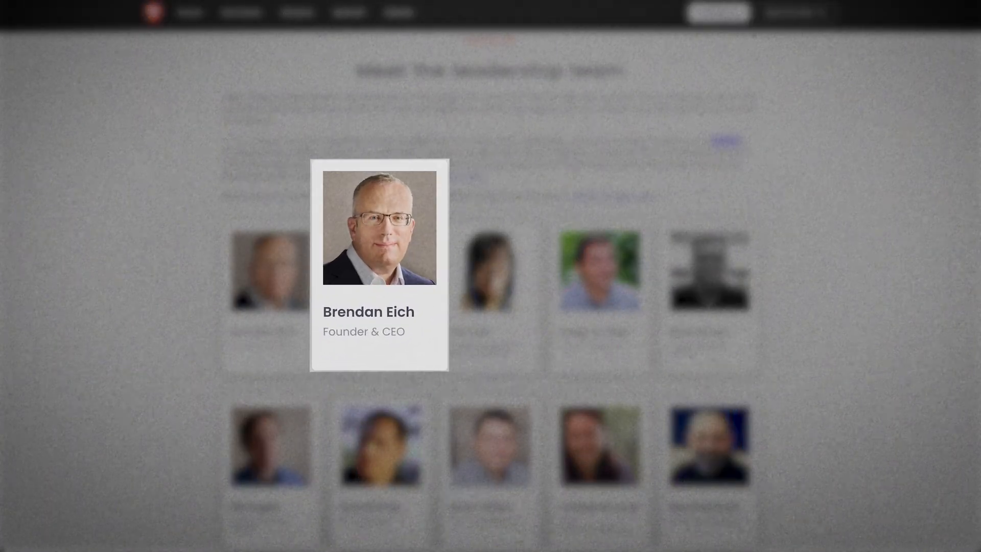
left_click(368, 226)
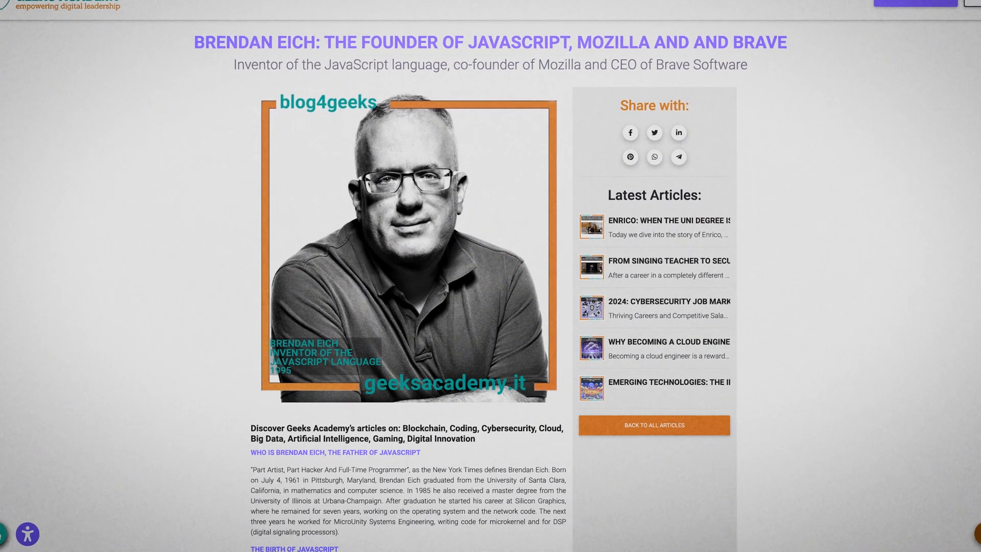
scroll("up", 3)
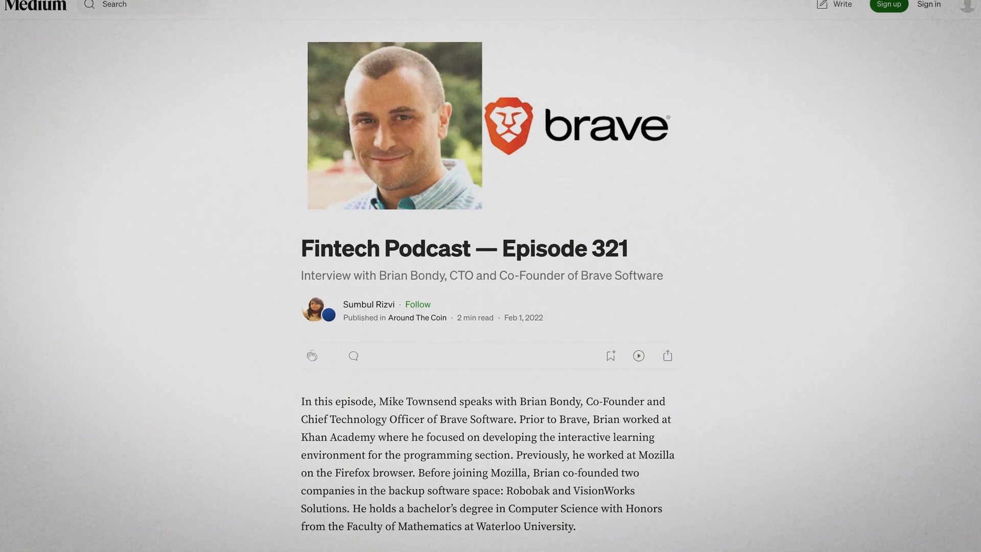
scroll("up", 3)
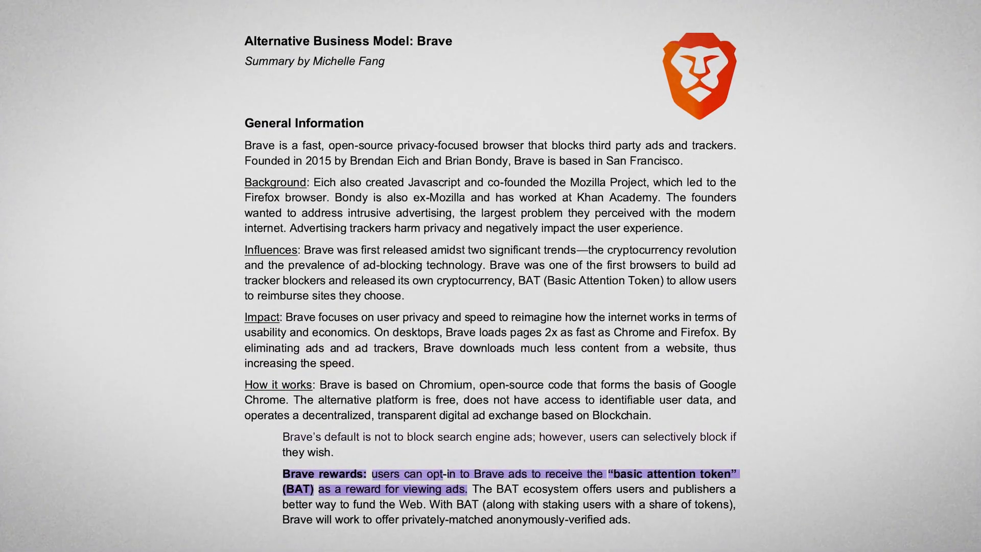
Scroll the business-model summary, then the Brave Creators landing page on earning from content
scroll("up", 3)
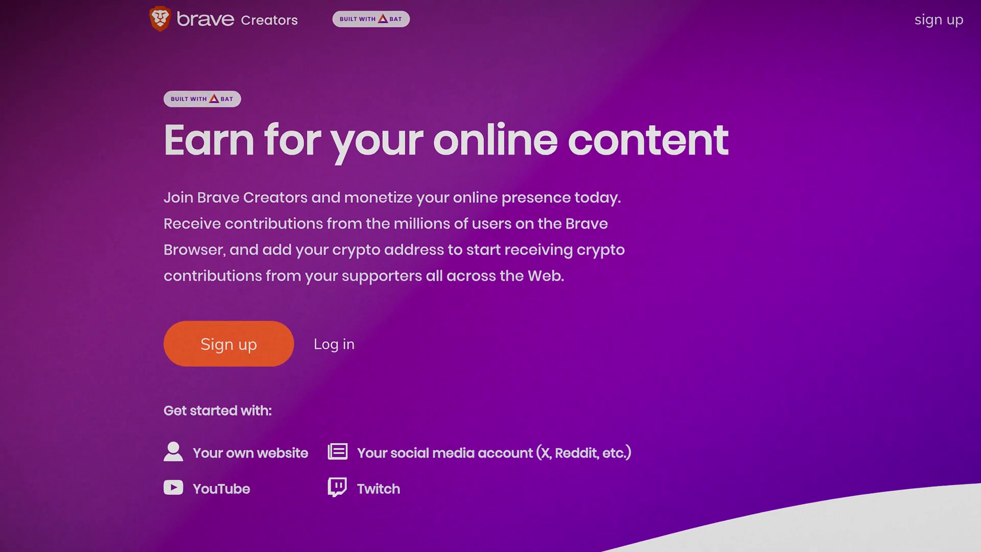
scroll("down", 3)
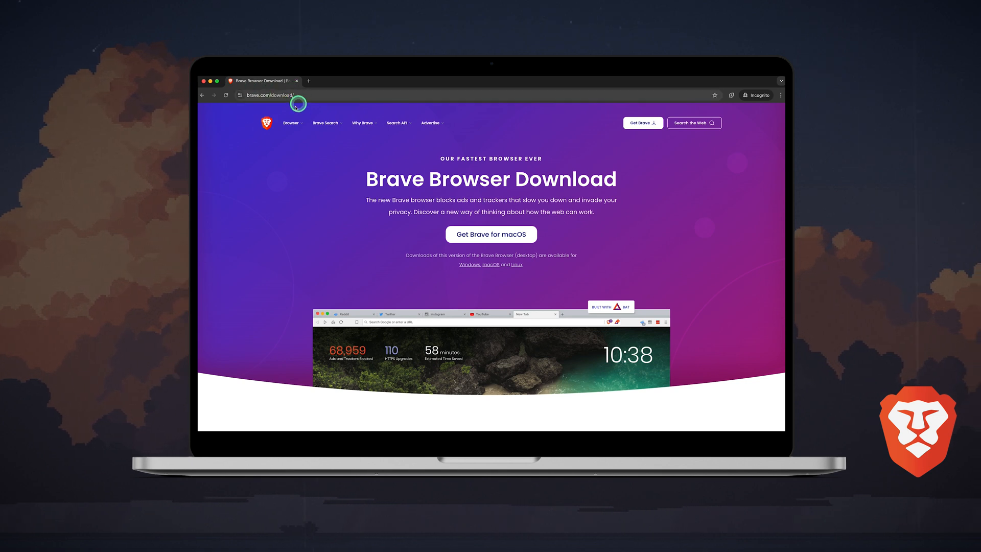
mouse_move(643, 123)
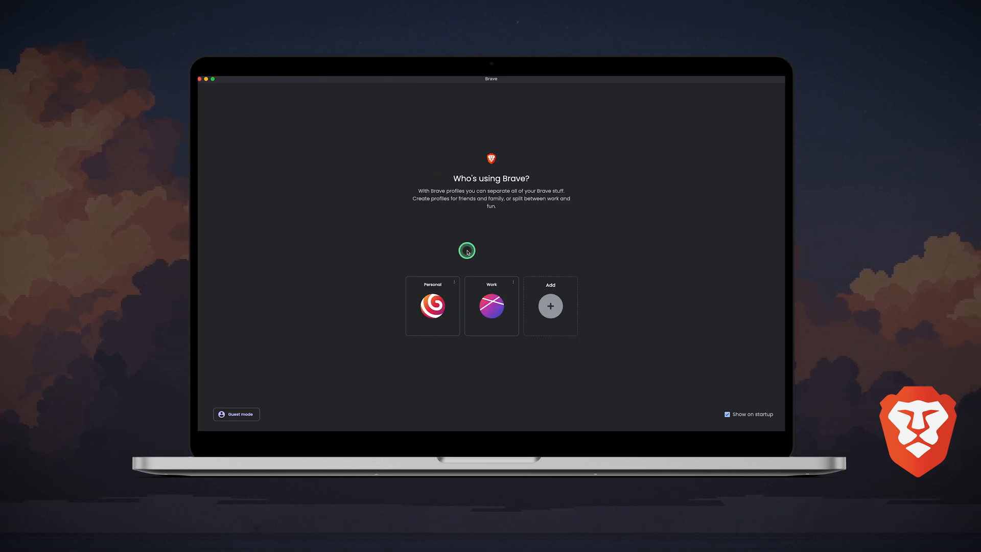
mouse_move(512, 352)
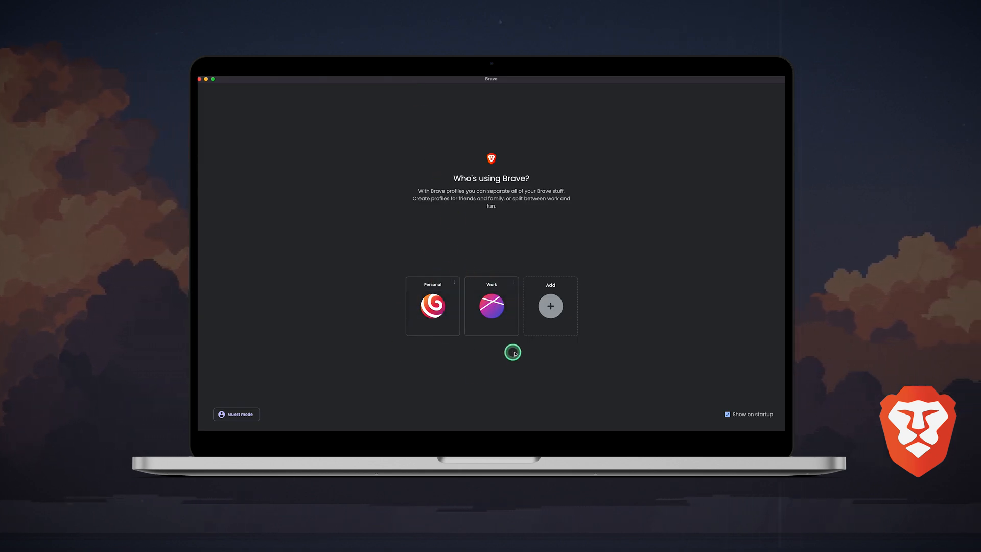
Add a profile named 'Crypto' with the dark striped avatar and finish setup
left_click(492, 305)
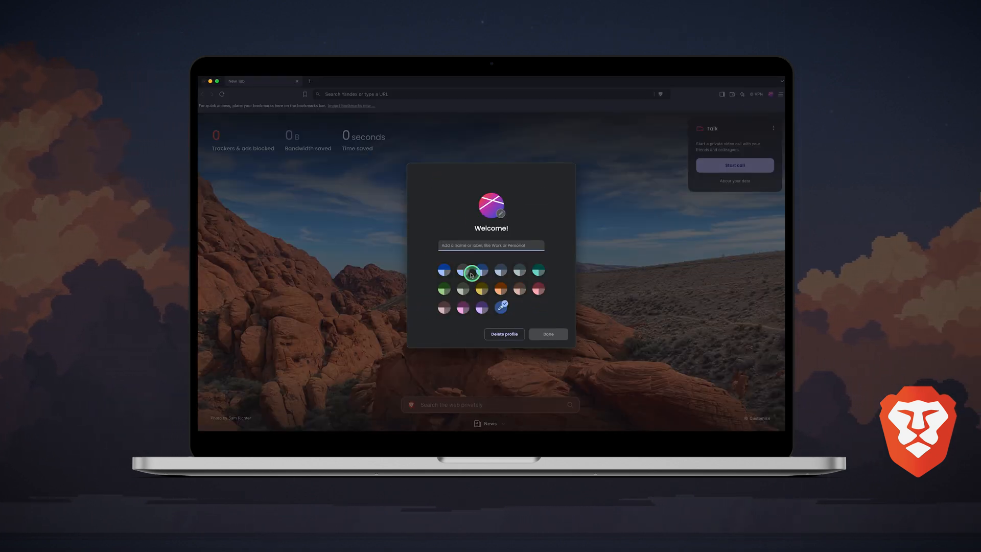
type("CryptoS")
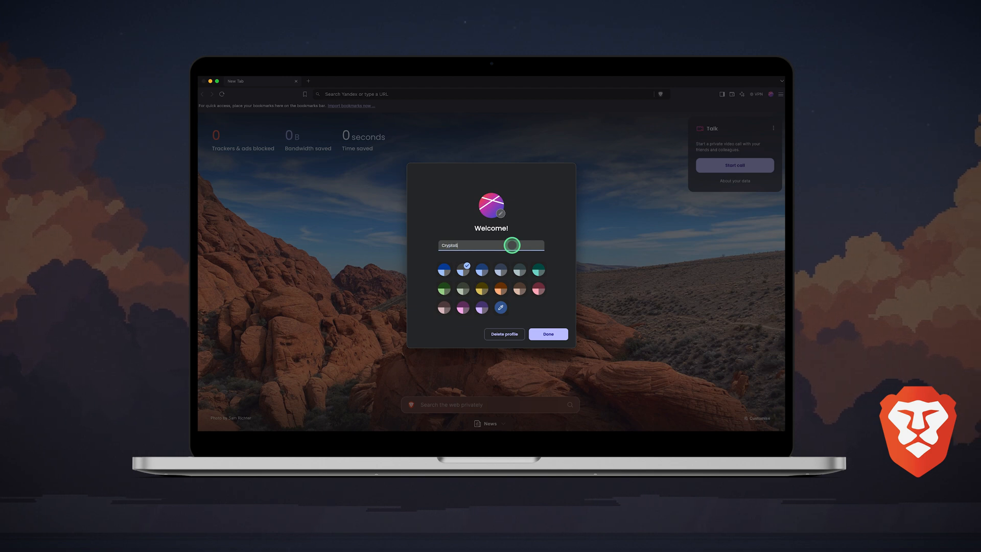
left_click(498, 212)
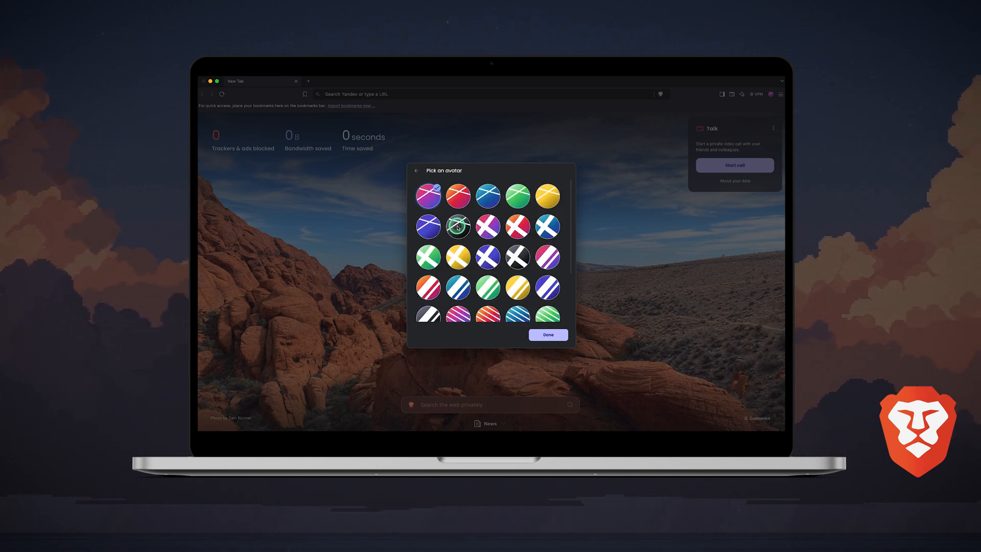
left_click(546, 334)
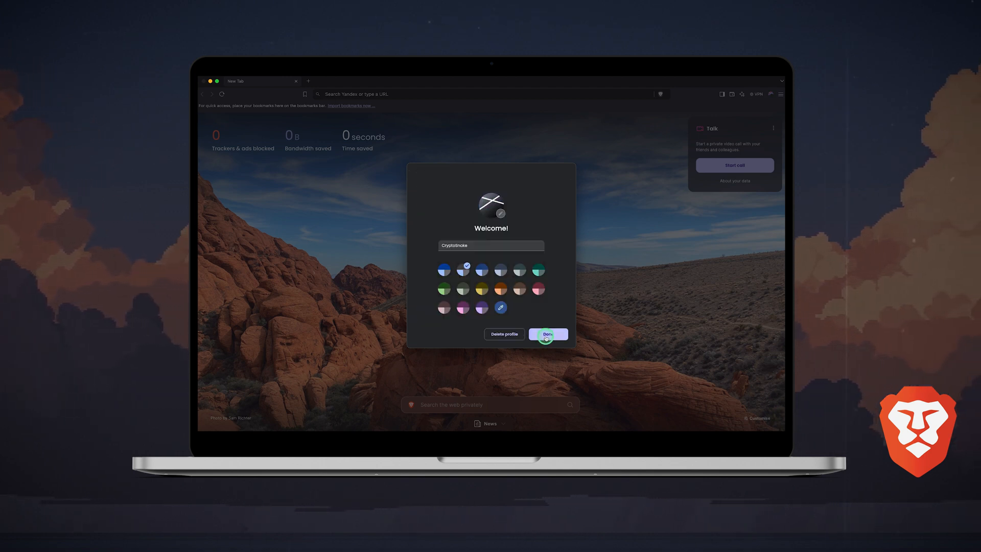
left_click(548, 333)
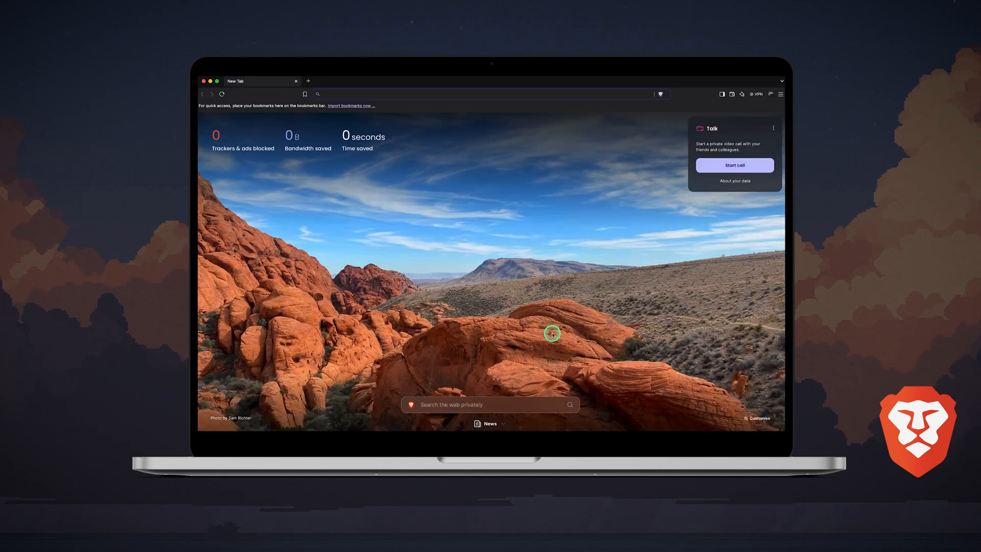
mouse_move(220, 110)
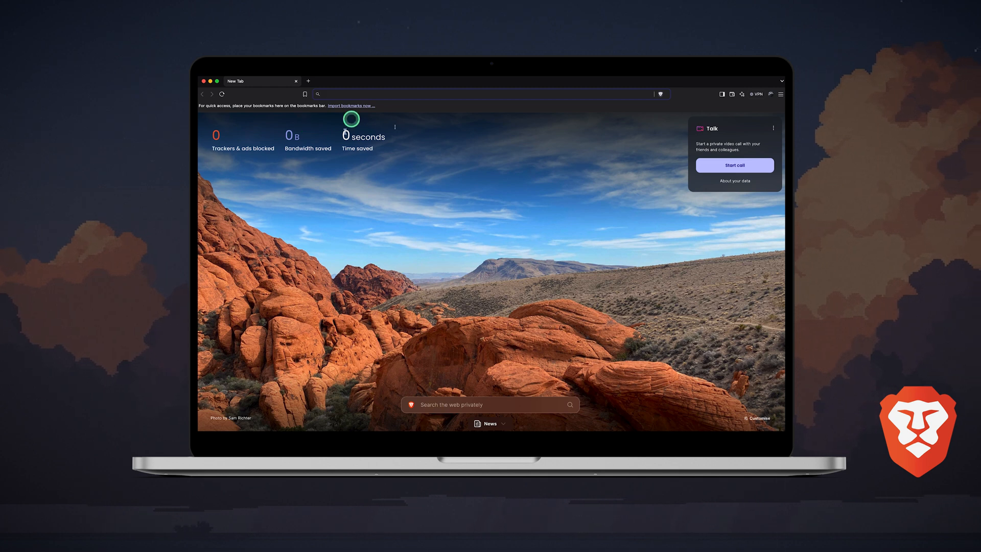
mouse_move(386, 152)
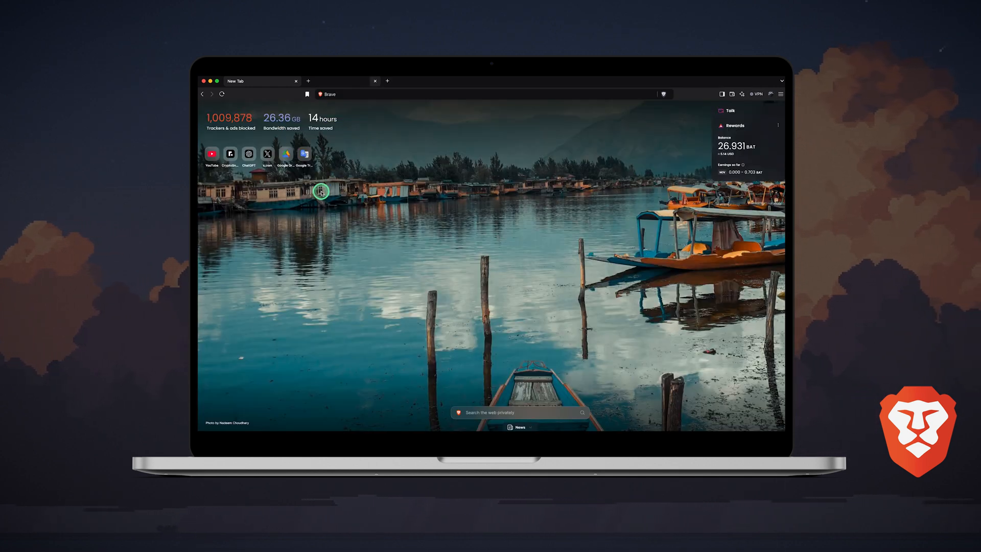
mouse_move(210, 124)
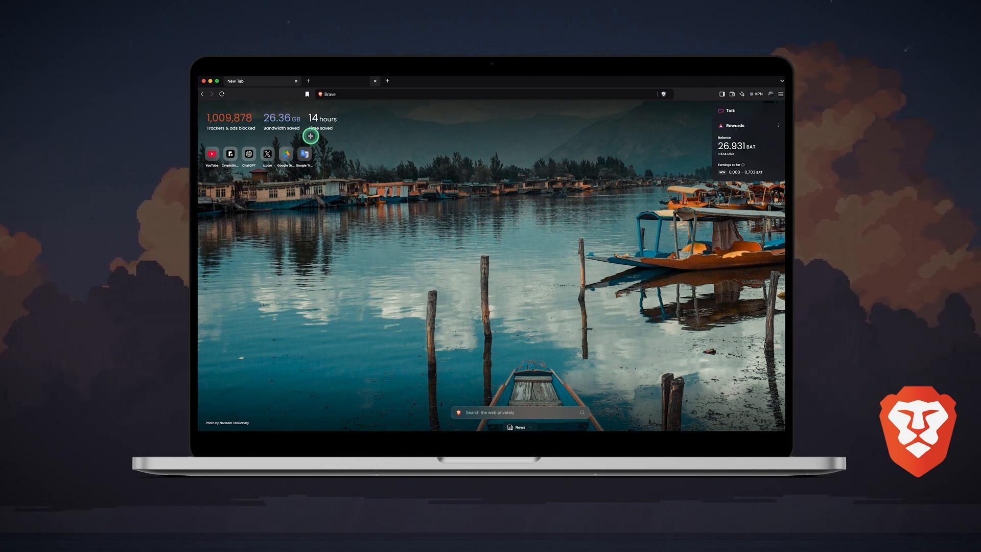
mouse_move(305, 138)
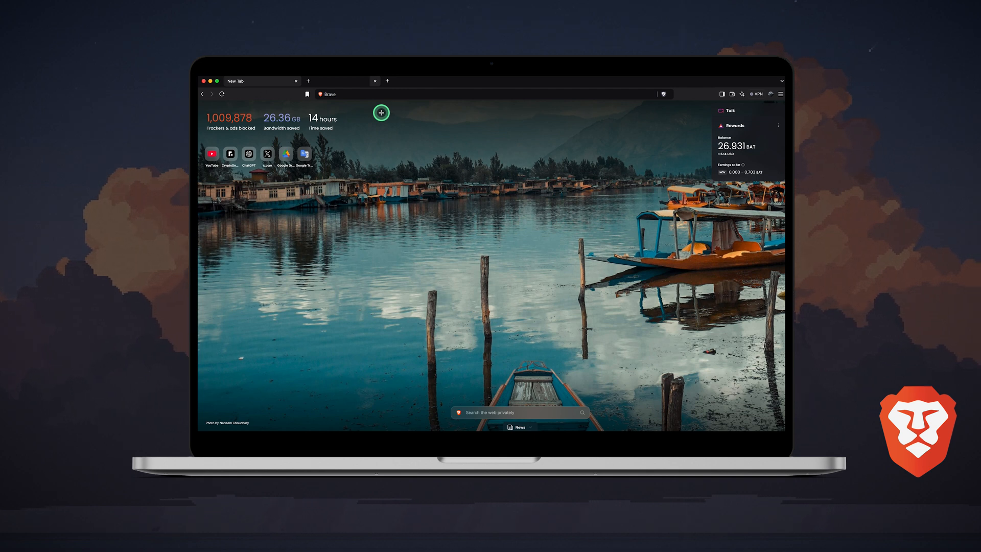
left_click(375, 81)
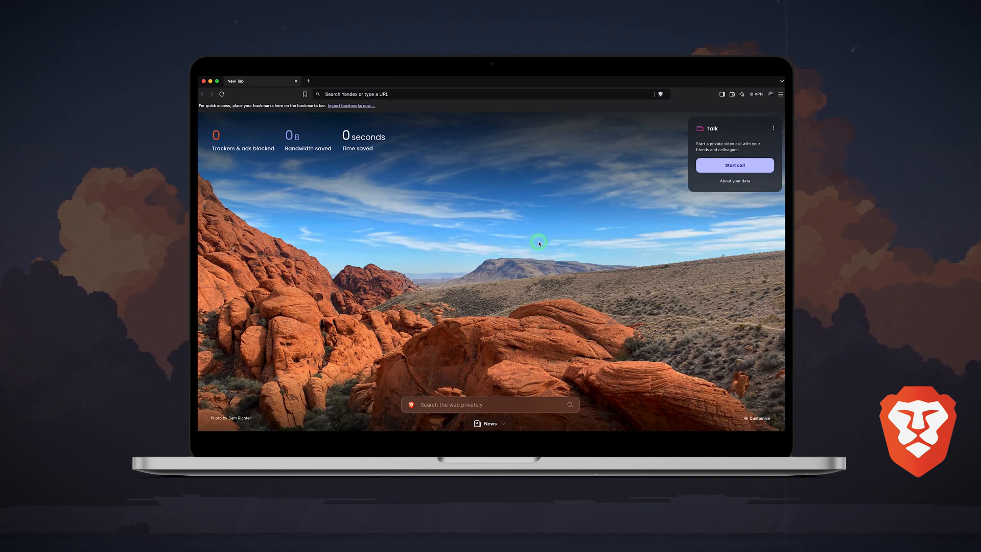
mouse_move(631, 158)
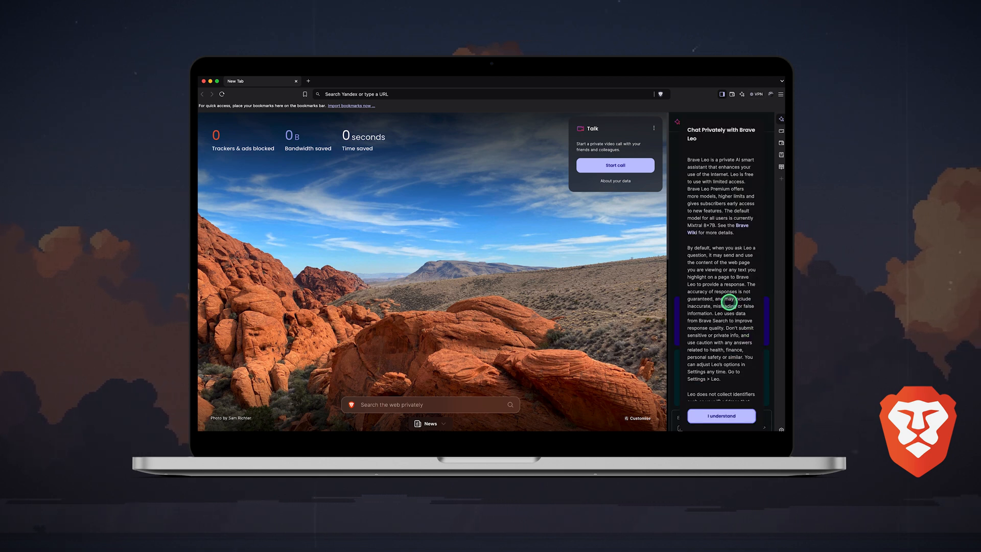
Accept Leo's privacy notice to see its answer, then start a Brave Talk call
left_click(721, 416)
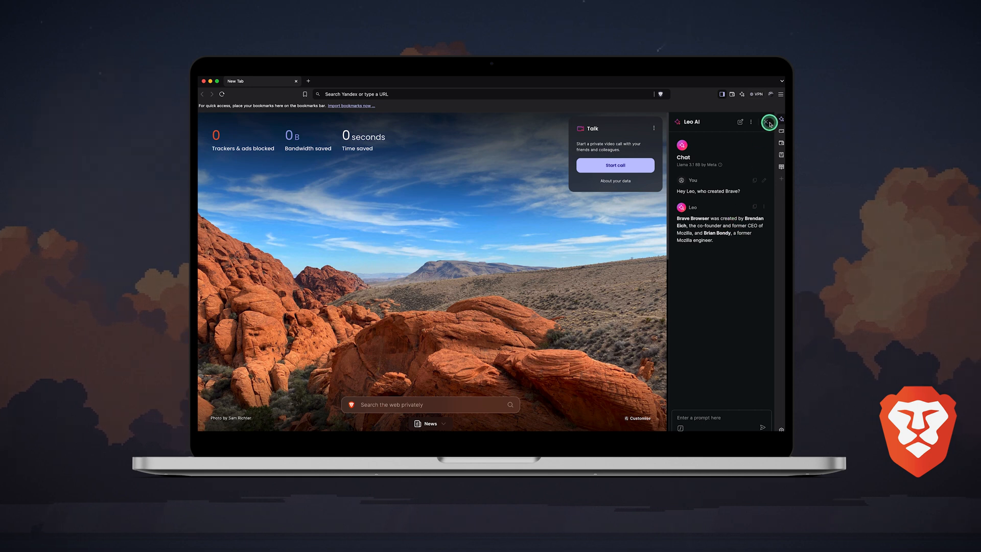
left_click(614, 165)
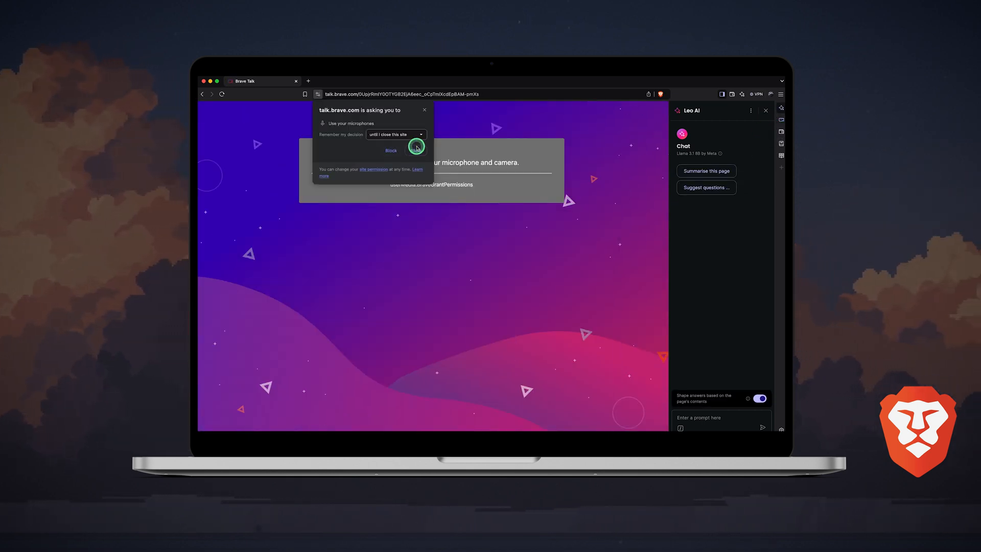
Allow microphone for the Talk meeting, then switch to Brave Wallet's welcome page
left_click(416, 146)
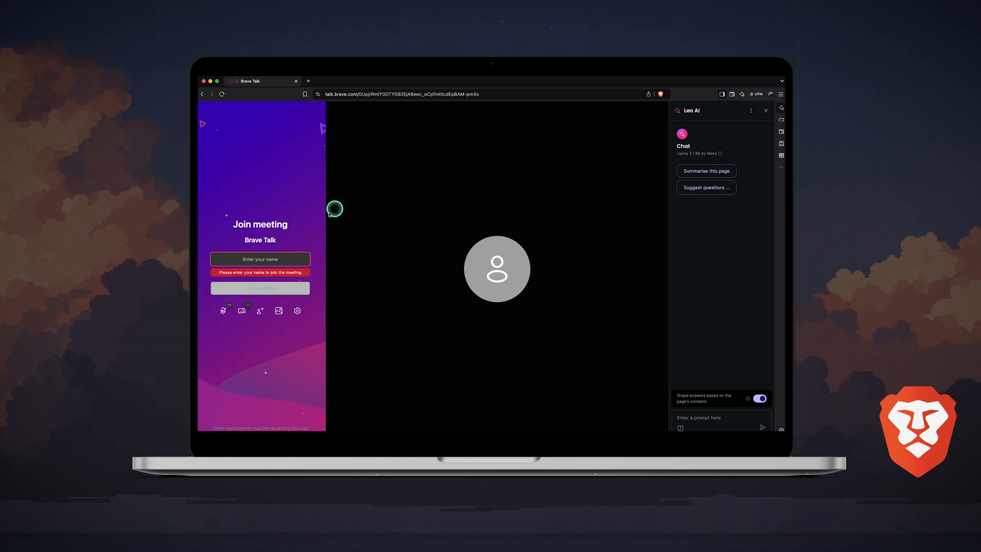
left_click(259, 288)
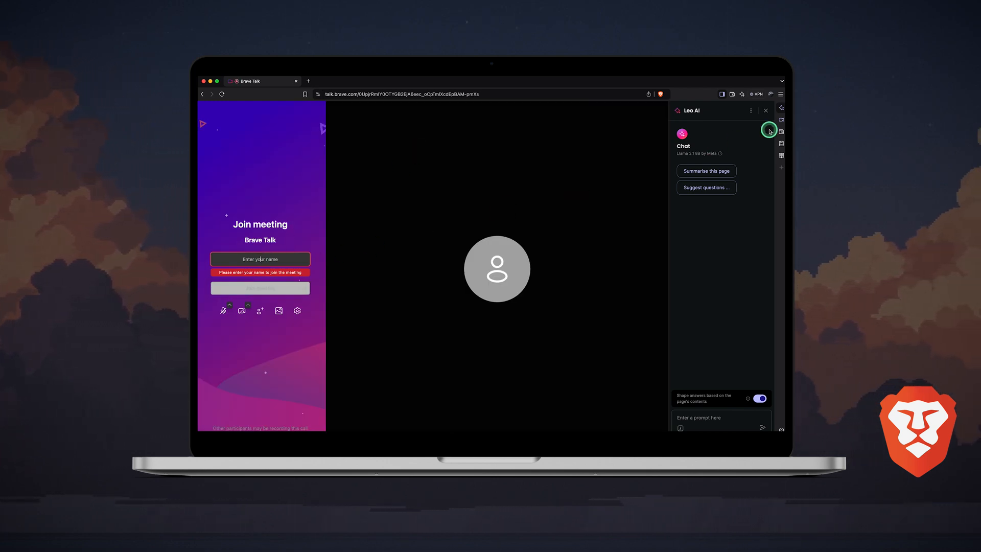
left_click(781, 130)
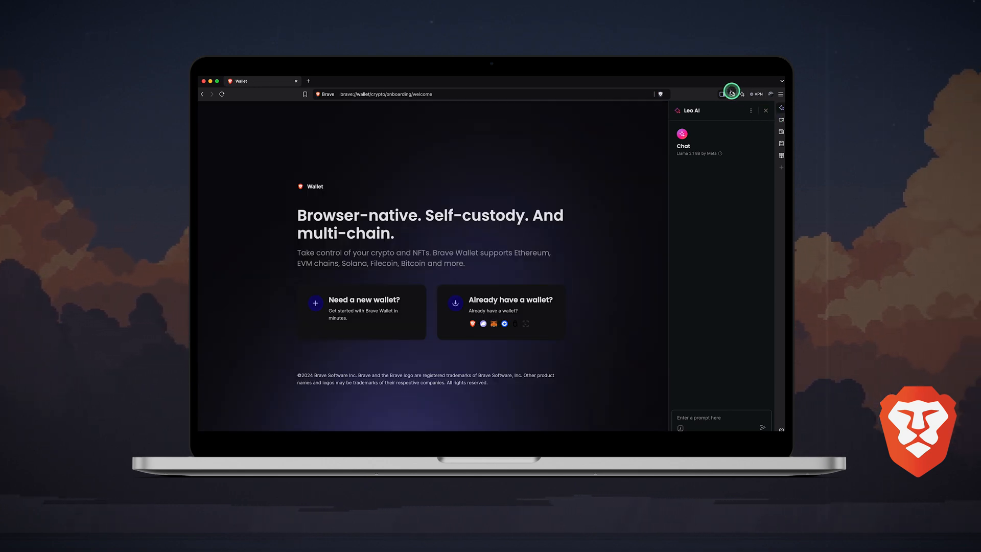
Keep the Leo chat panel open beside the Brave Wallet onboarding page
left_click(732, 94)
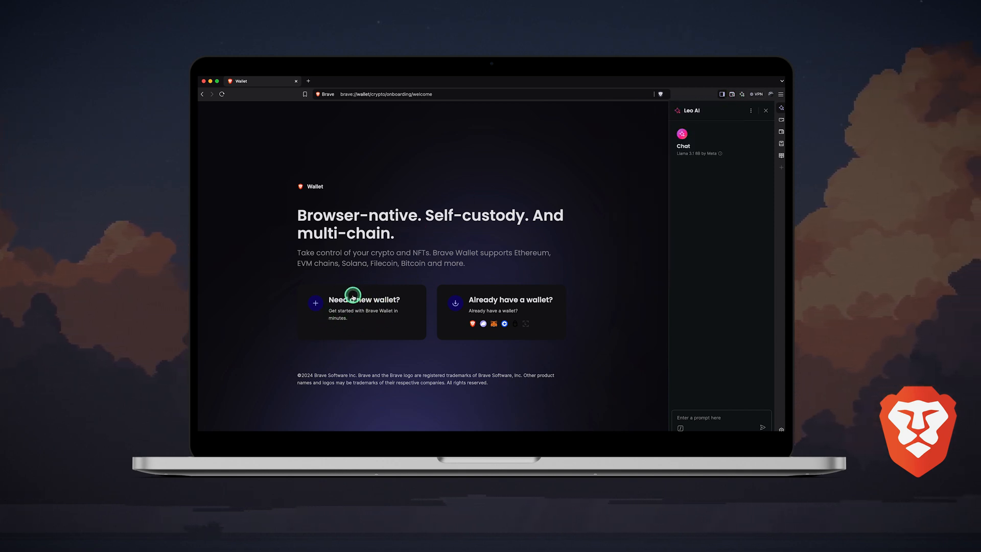
mouse_move(466, 302)
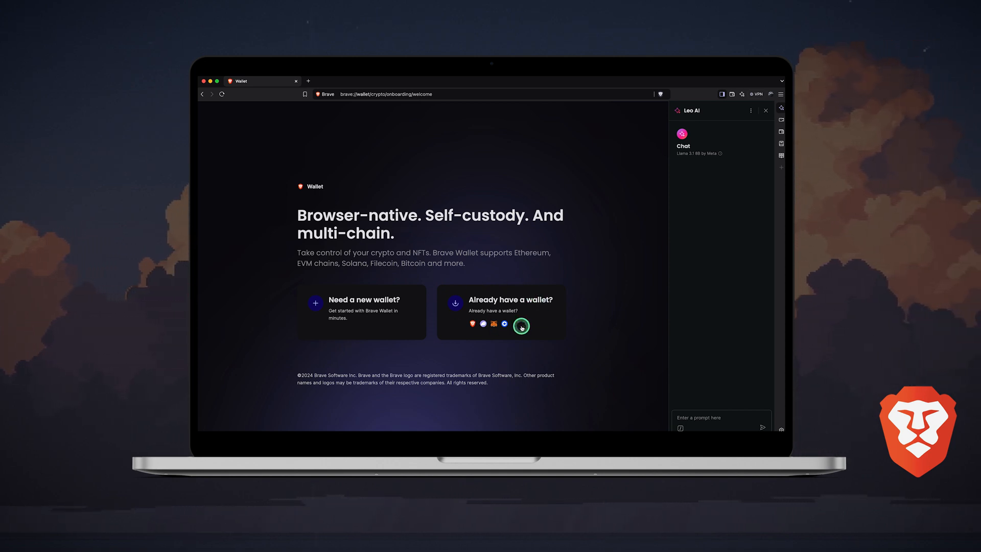
mouse_move(781, 144)
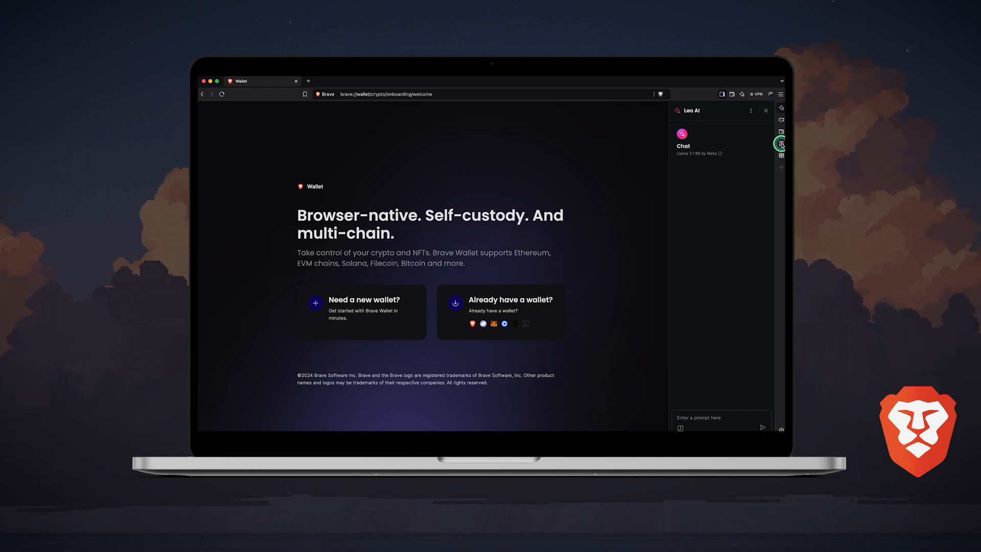
View the bookmarks and reading-list side panels, then the Brave Firewall + VPN offer
left_click(781, 144)
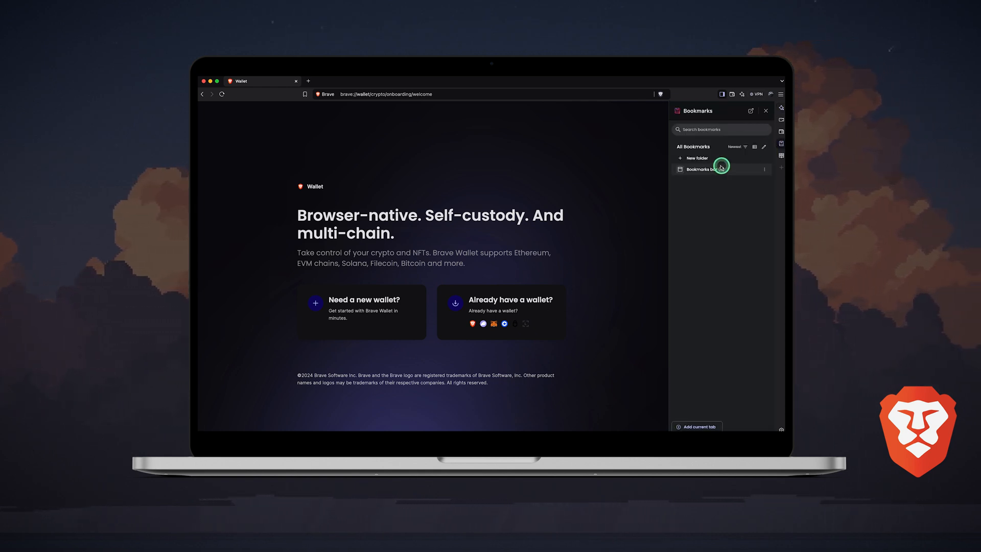
left_click(781, 156)
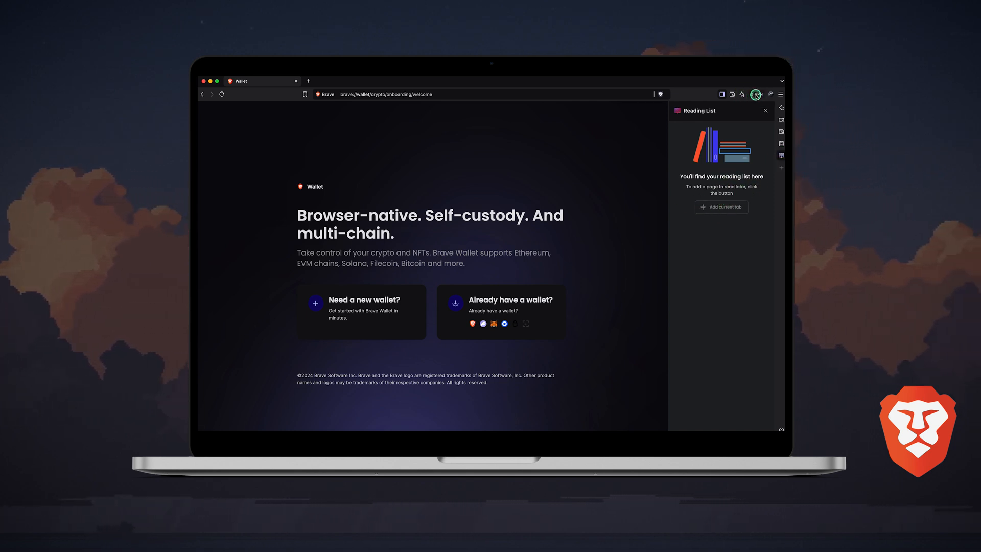
left_click(758, 94)
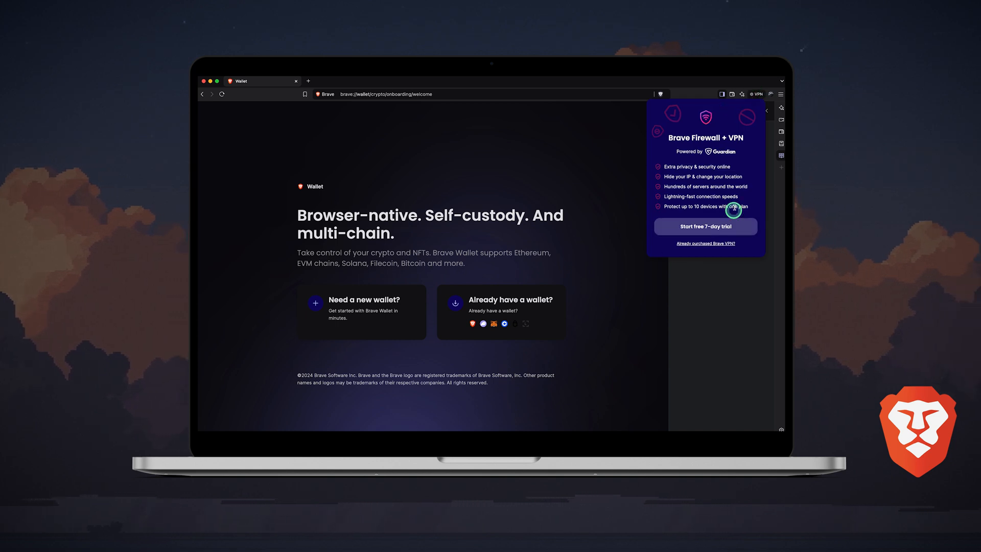
mouse_move(718, 183)
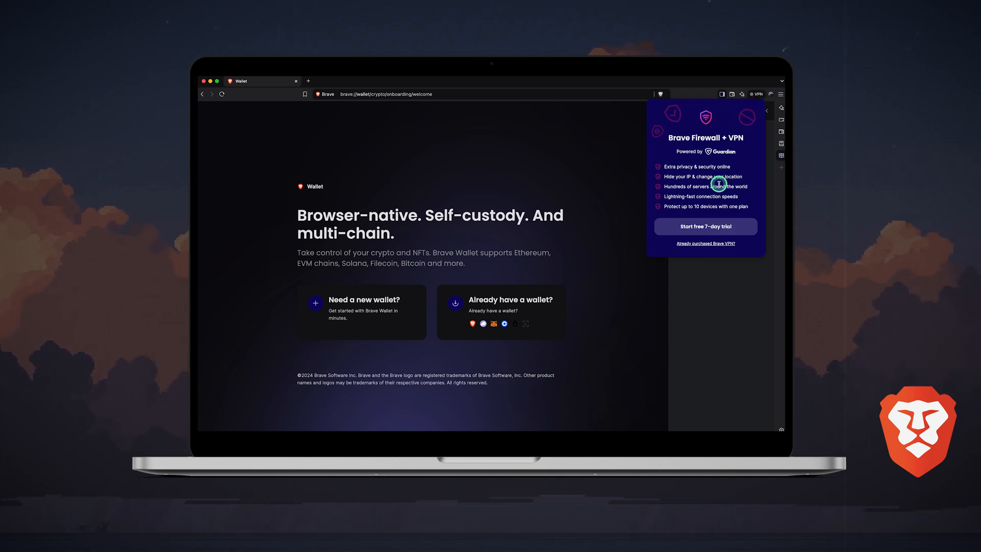
mouse_move(771, 94)
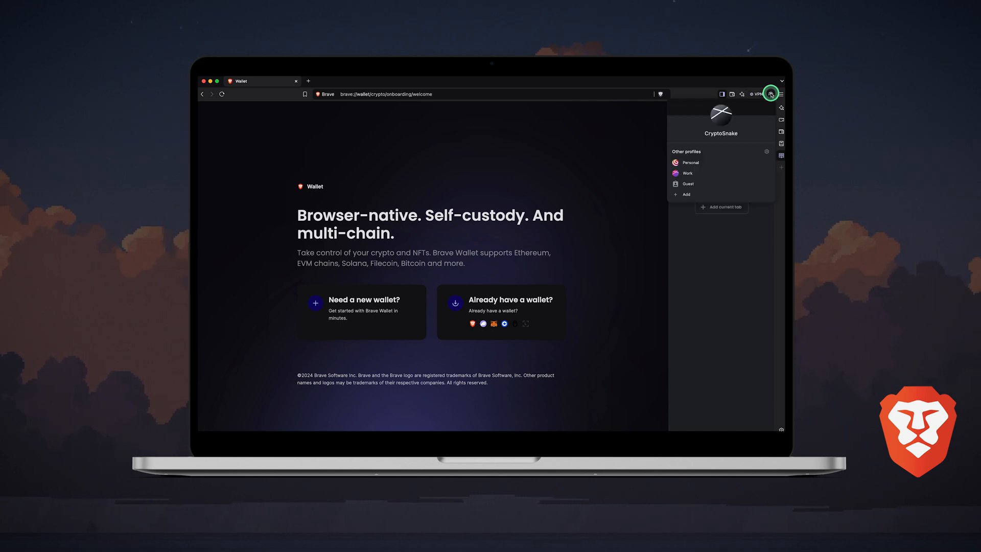
mouse_move(701, 153)
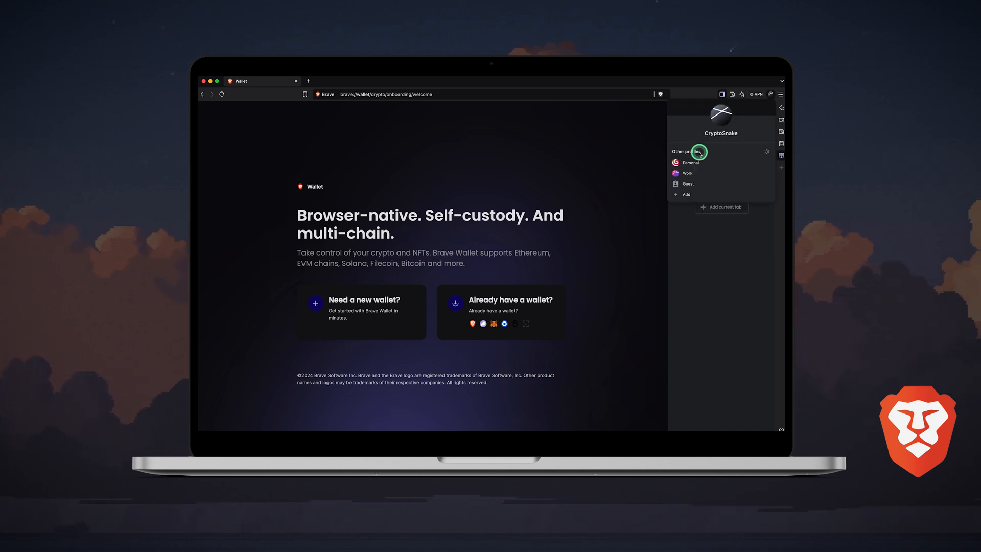
mouse_move(740, 109)
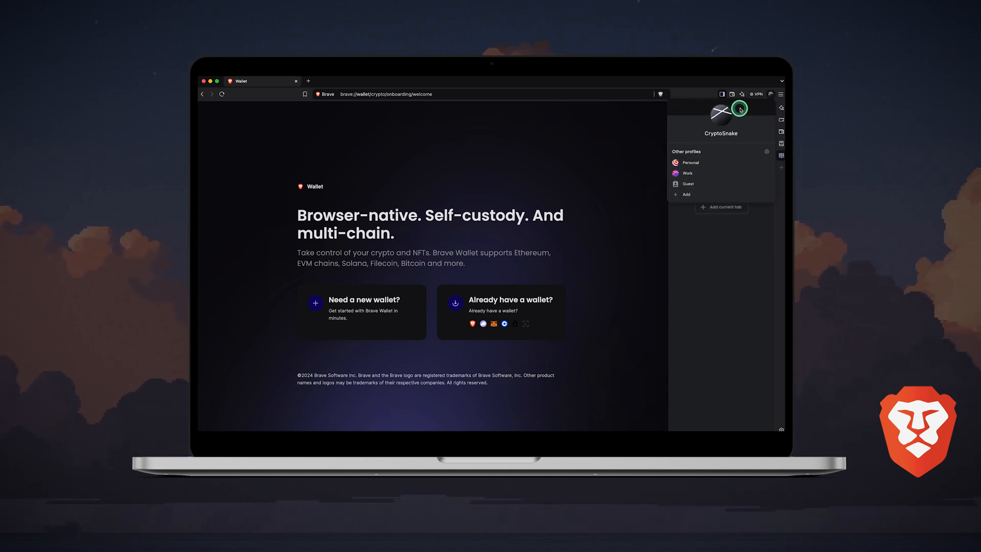
Reach Settings' Get started page via the main menu and cancel the import bookmarks dialog
left_click(779, 94)
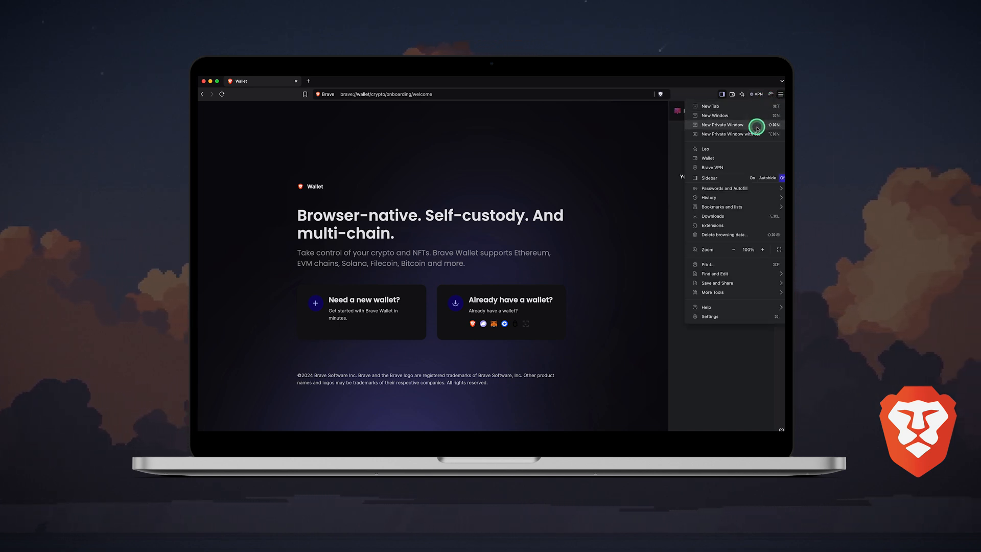
mouse_move(734, 133)
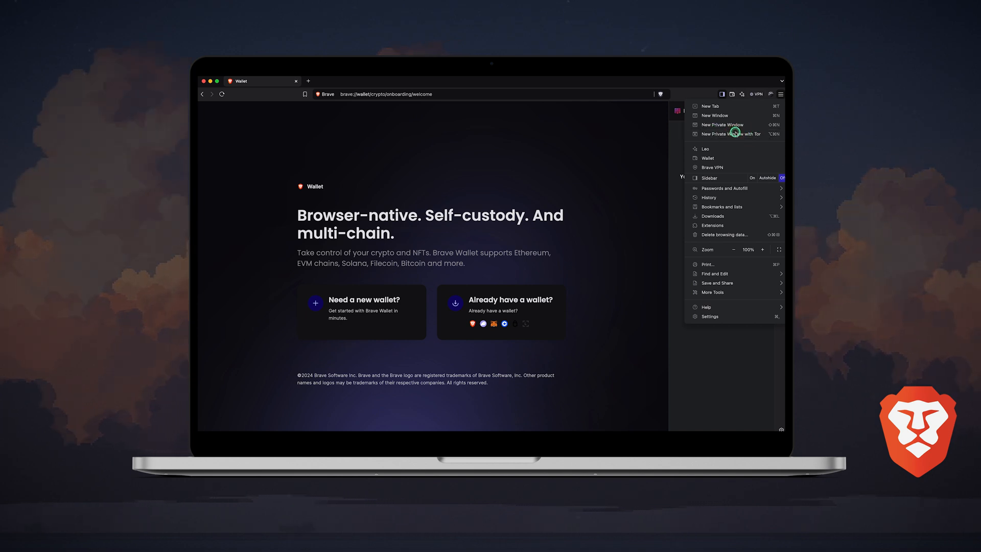
left_click(728, 133)
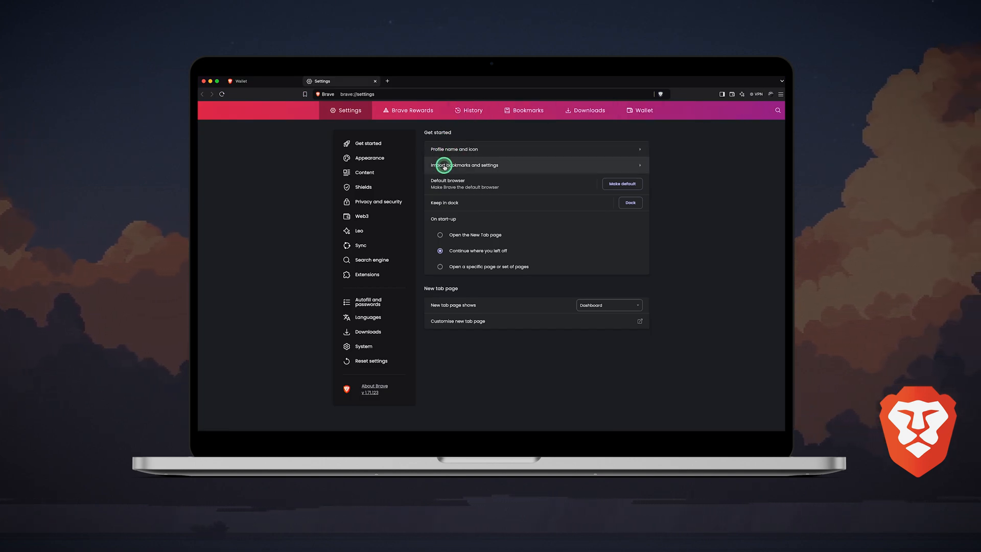
left_click(464, 164)
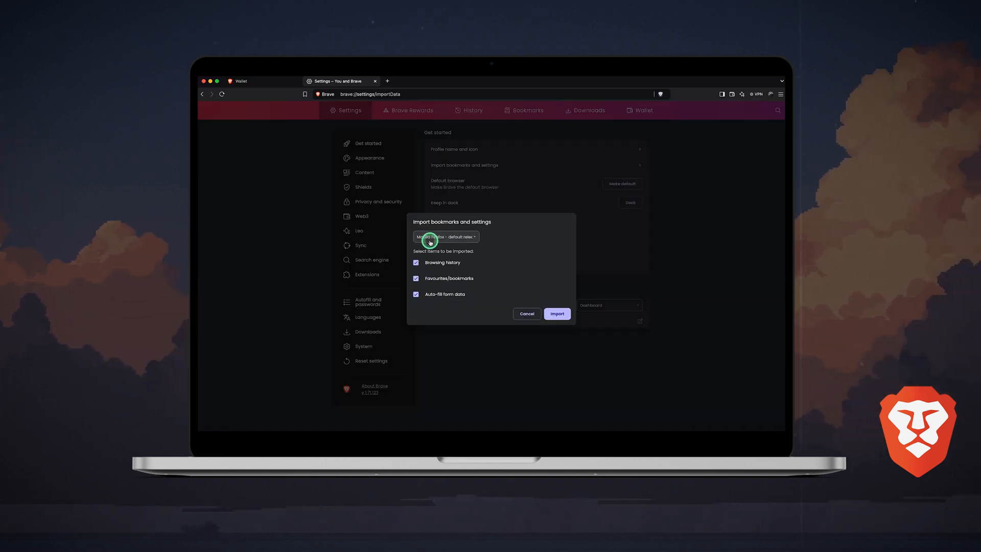
left_click(527, 314)
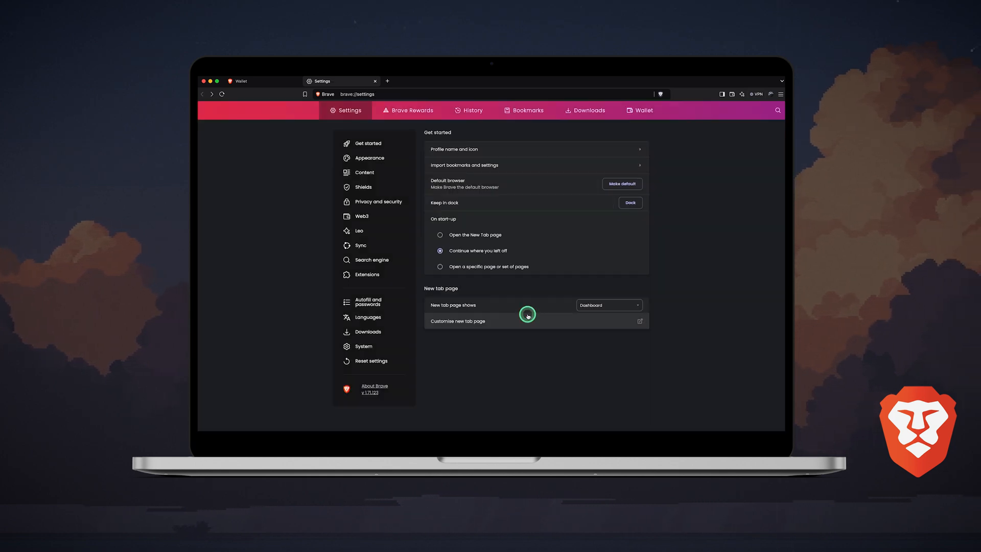
mouse_move(485, 237)
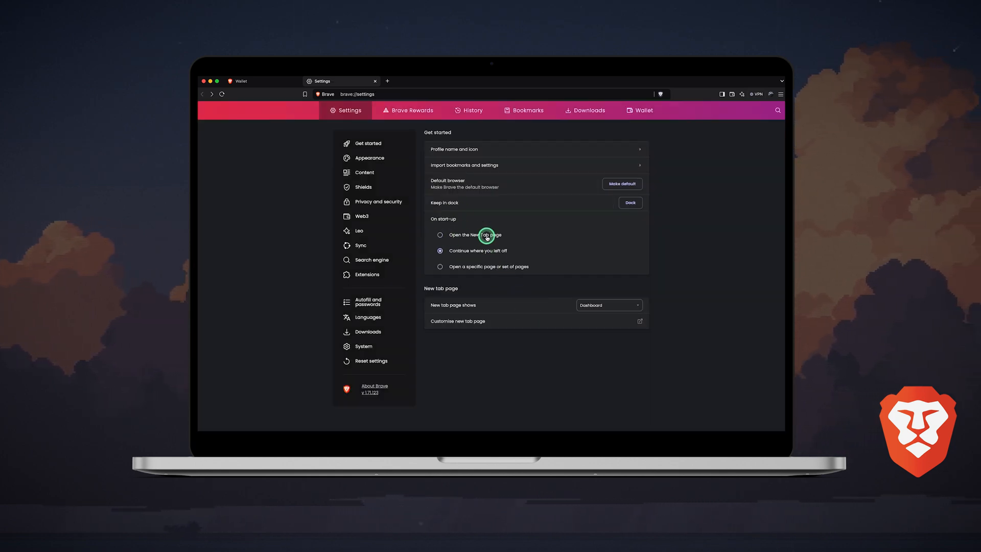
mouse_move(481, 261)
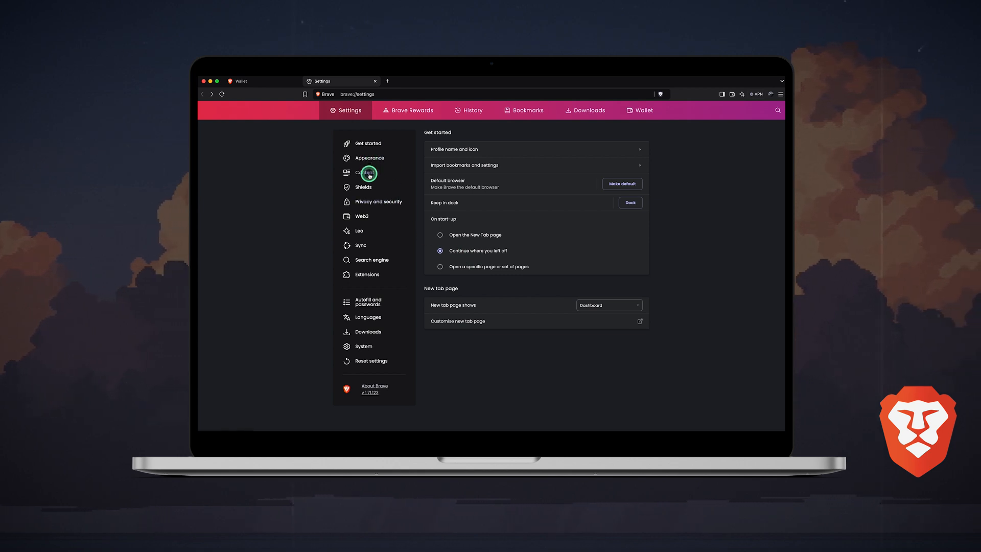
In Shields settings, set trackers & ads blocking to Aggressive and block all cookies
left_click(363, 187)
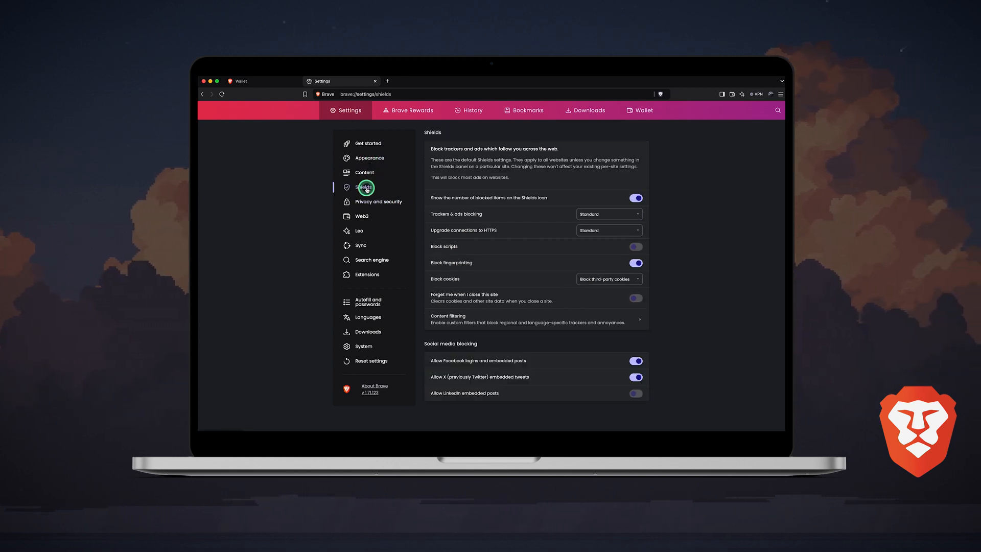
mouse_move(436, 217)
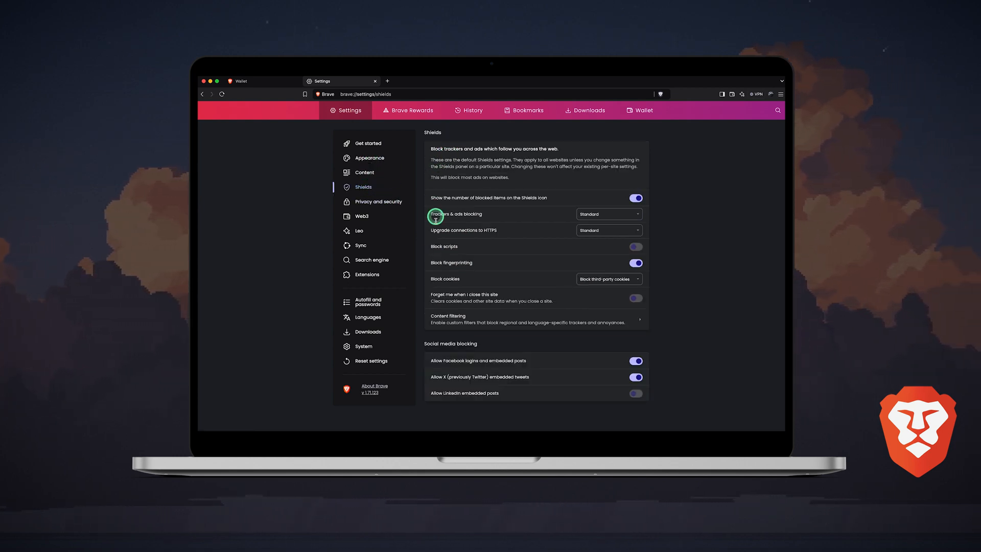
mouse_move(497, 150)
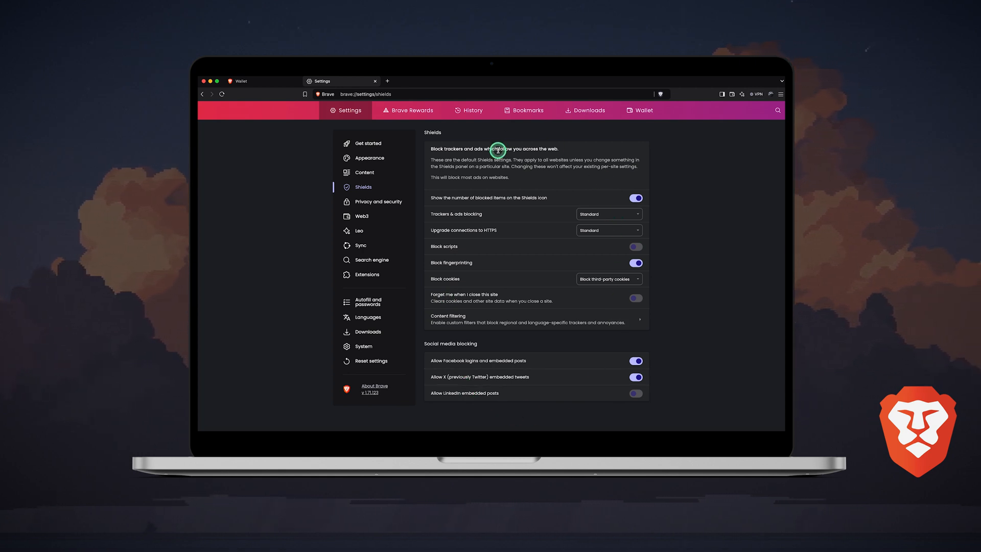
mouse_move(473, 214)
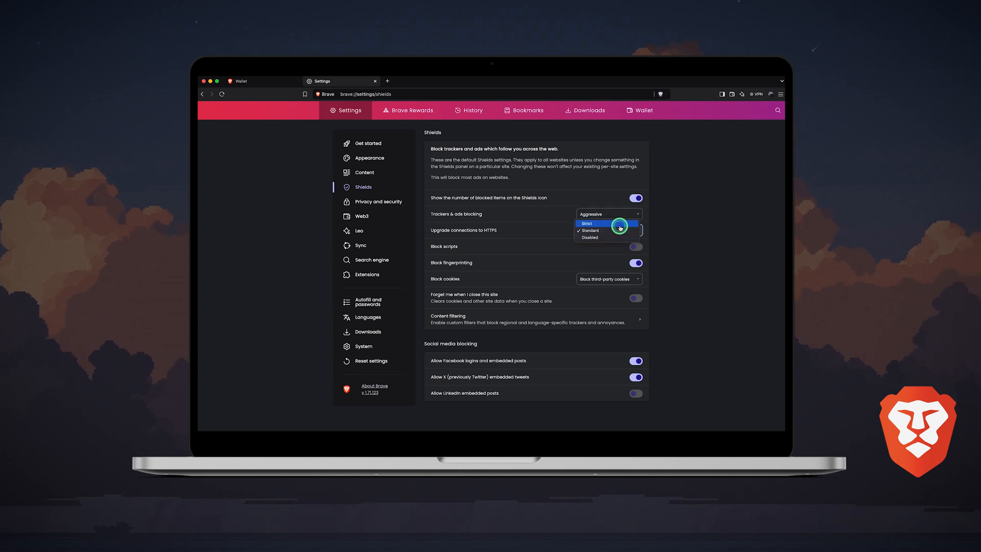
left_click(589, 230)
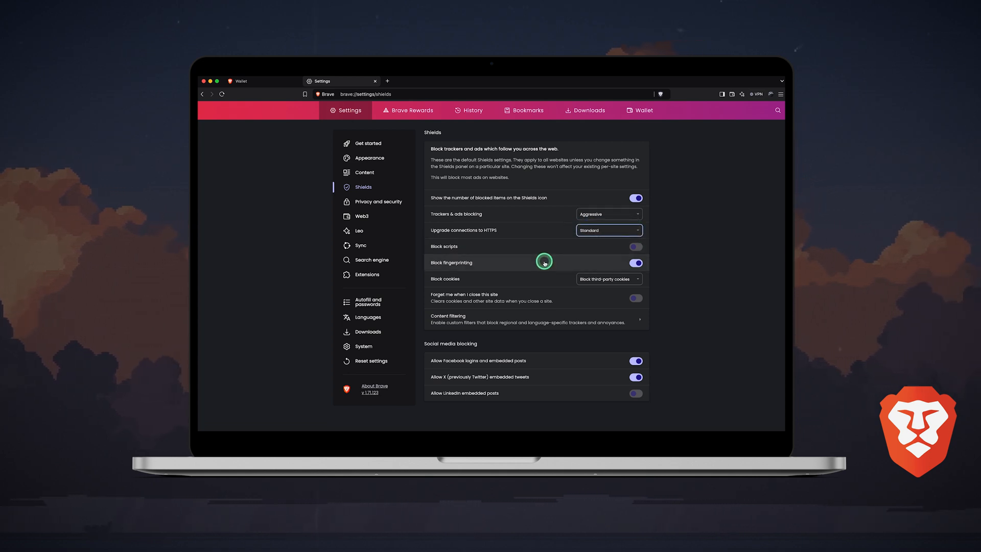
left_click(607, 278)
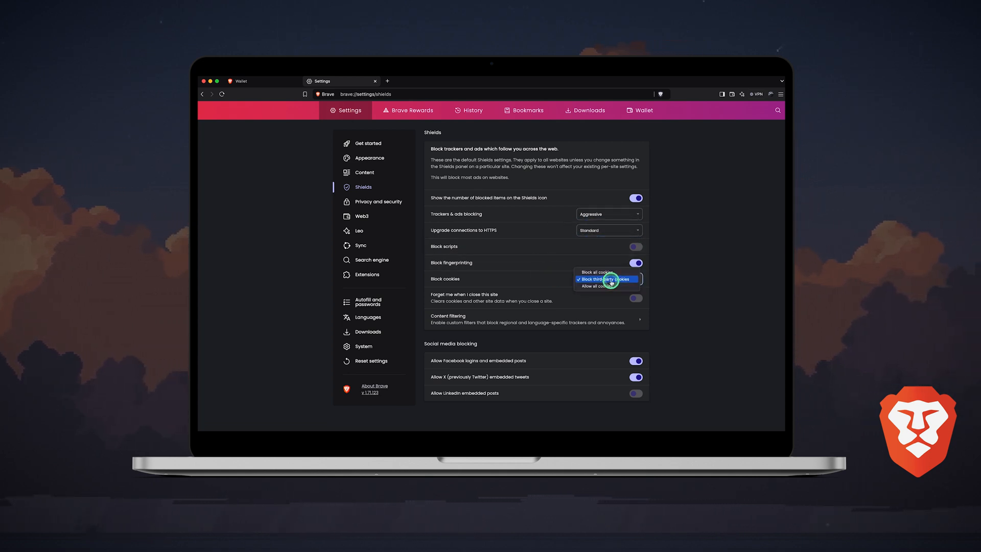
left_click(598, 272)
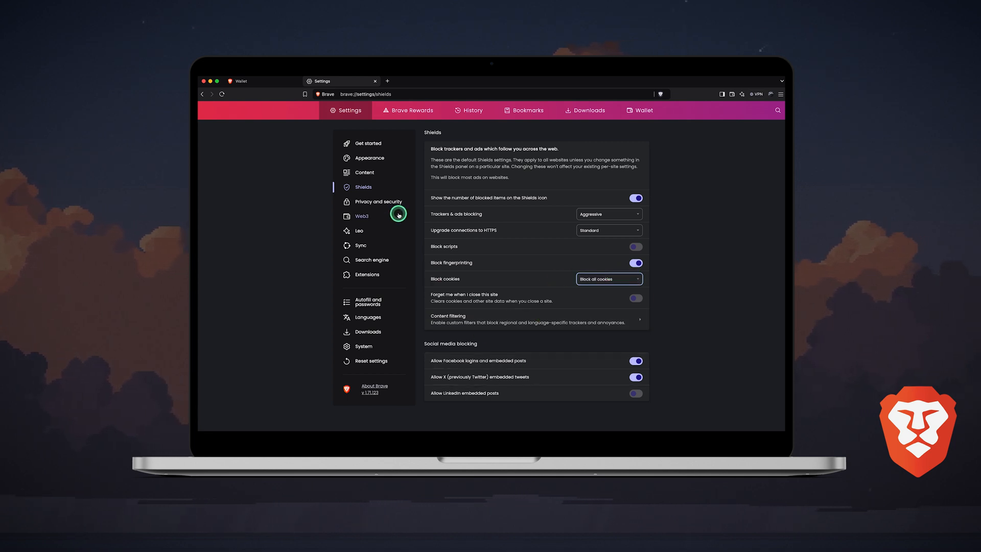
Scroll Privacy and security past Tor windows and data collection, then go to Web3 settings
left_click(378, 202)
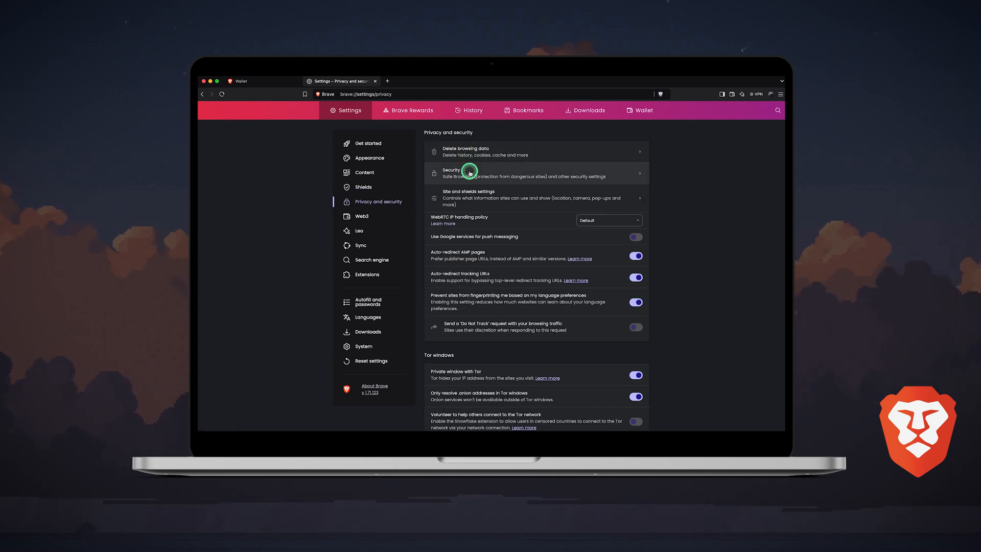
mouse_move(466, 299)
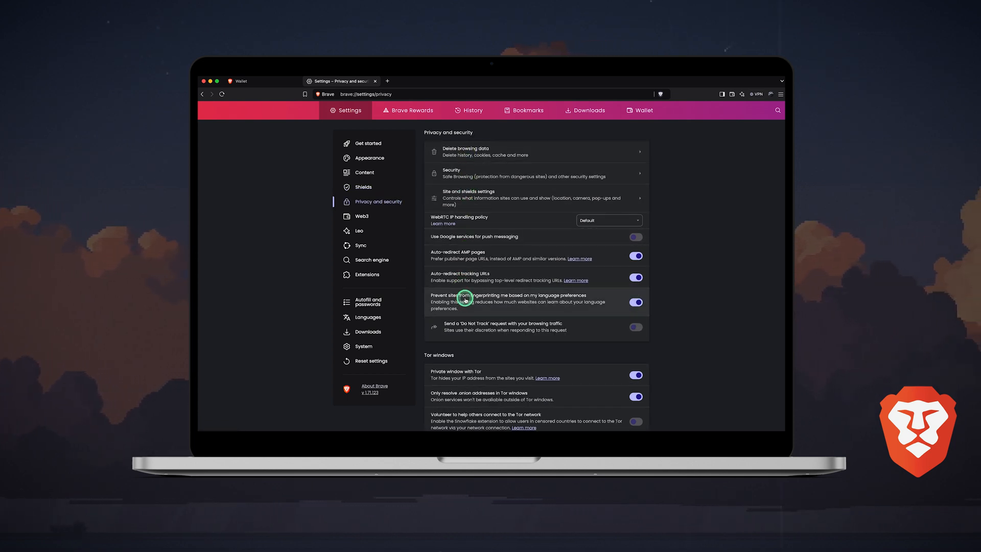
scroll("down", 3)
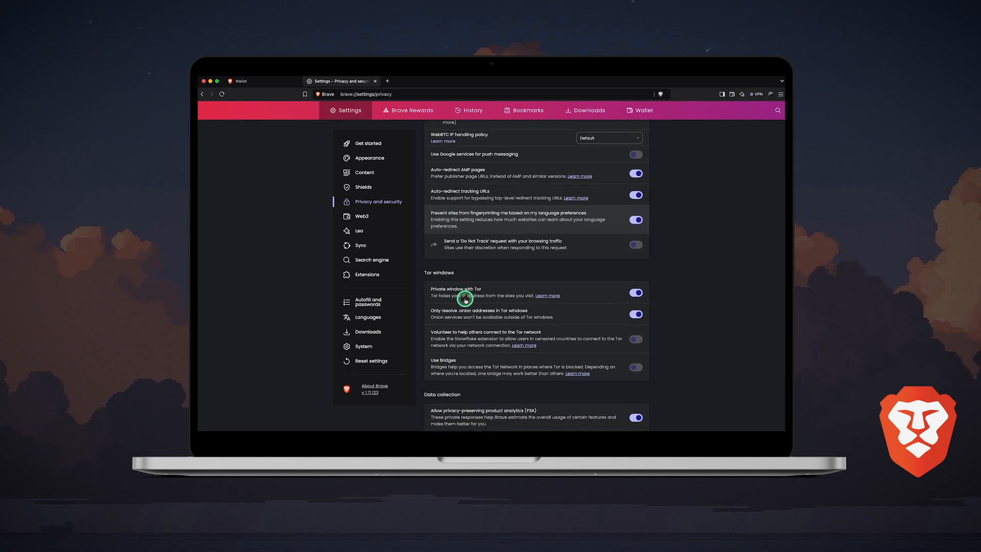
scroll("down", 3)
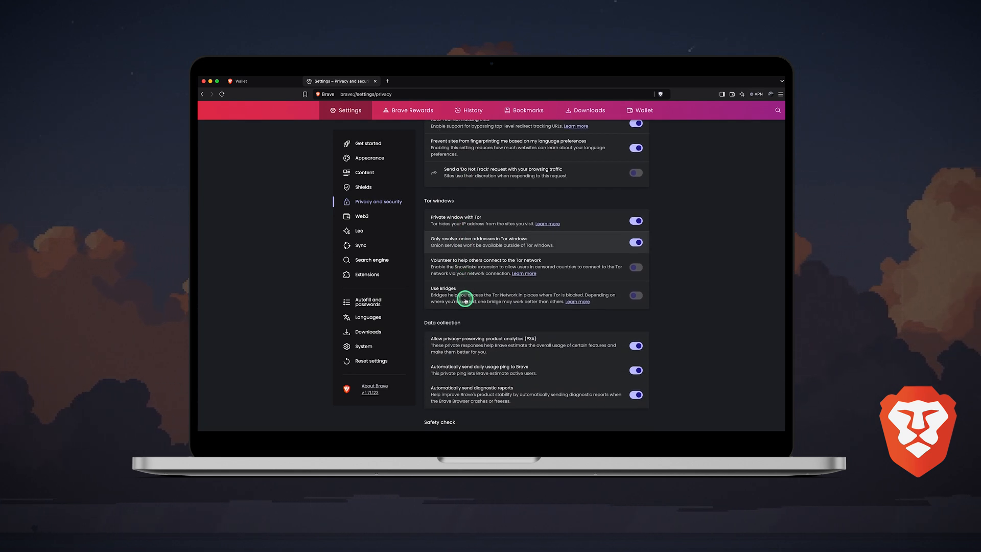
scroll("down", 3)
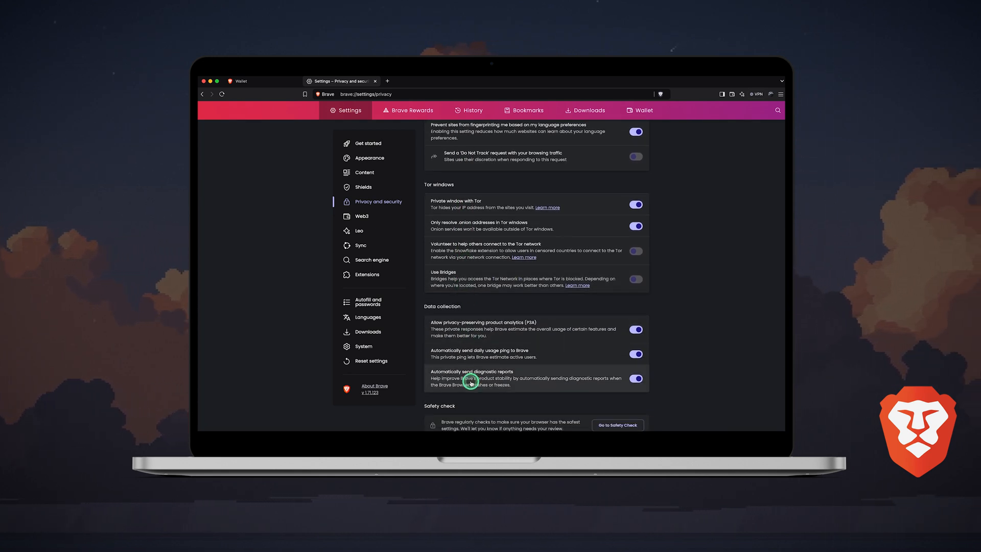
left_click(361, 216)
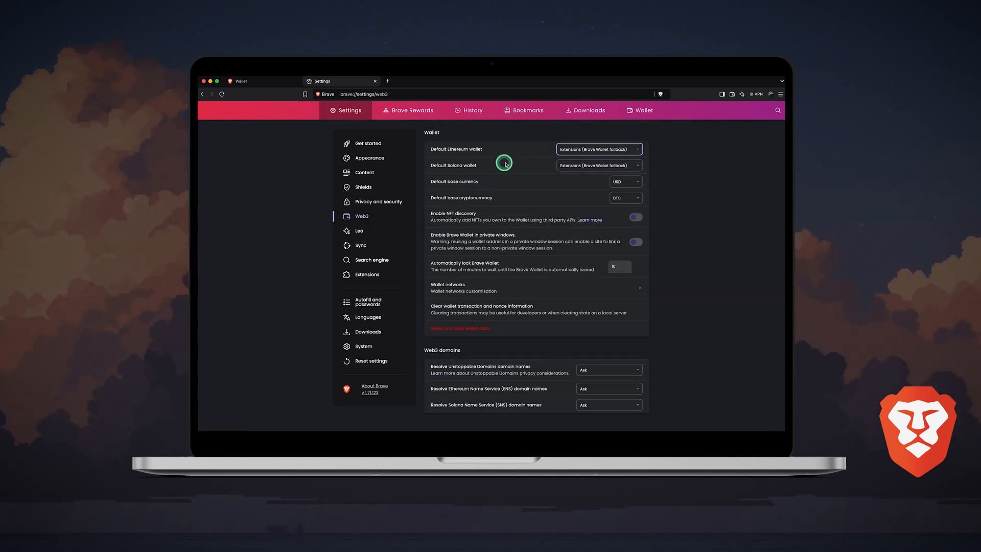
Set ETH as default base cryptocurrency, enable NFT discovery and Wallet in private windows, move to Extensions
left_click(626, 197)
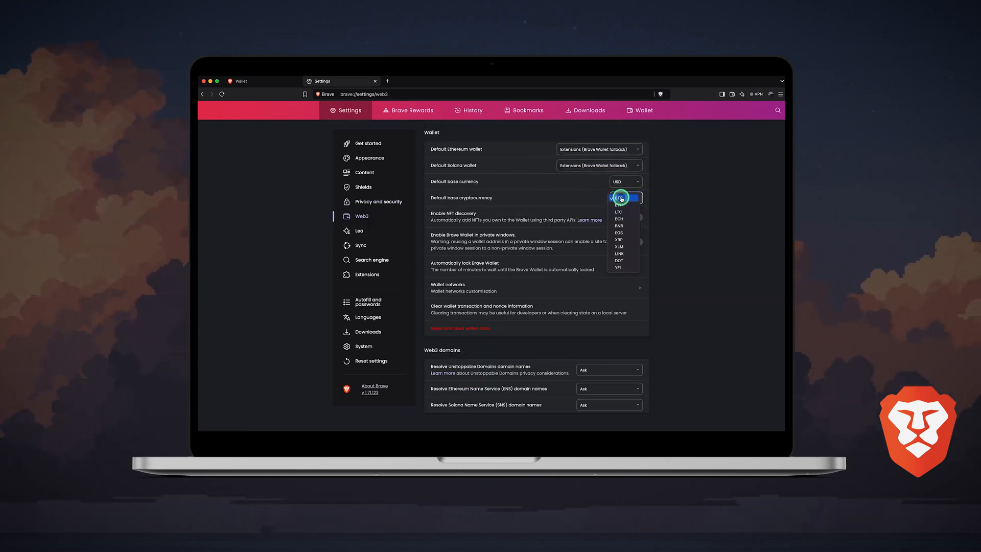
left_click(619, 204)
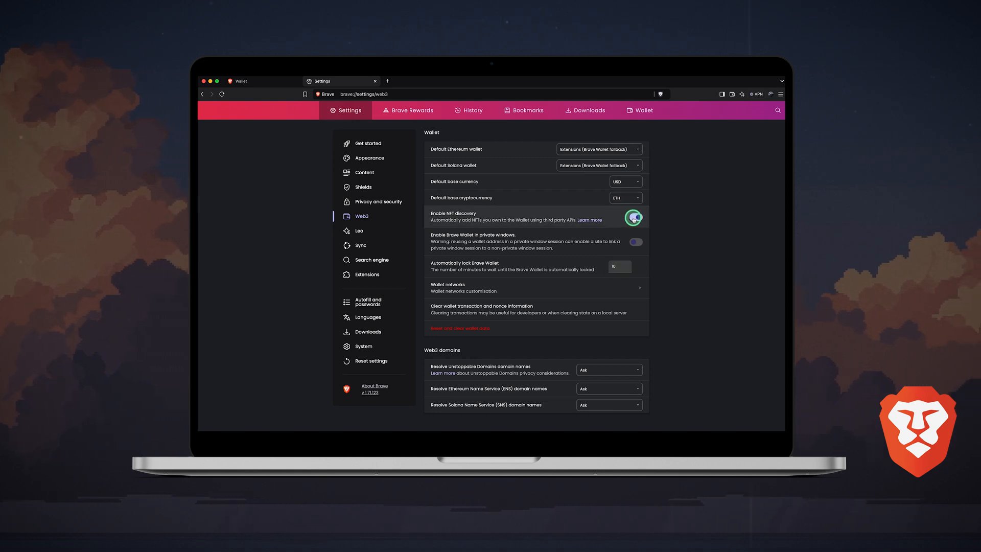
left_click(636, 217)
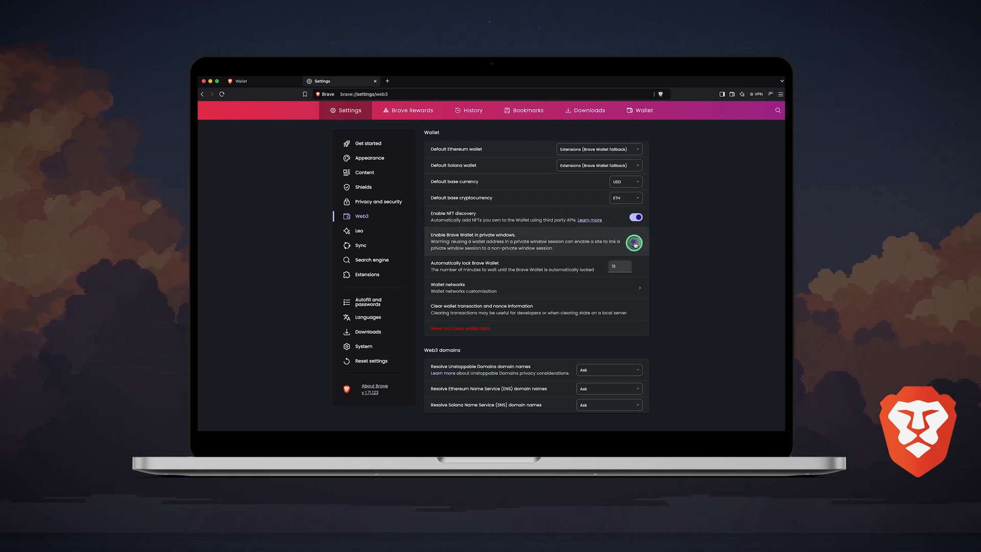
left_click(636, 244)
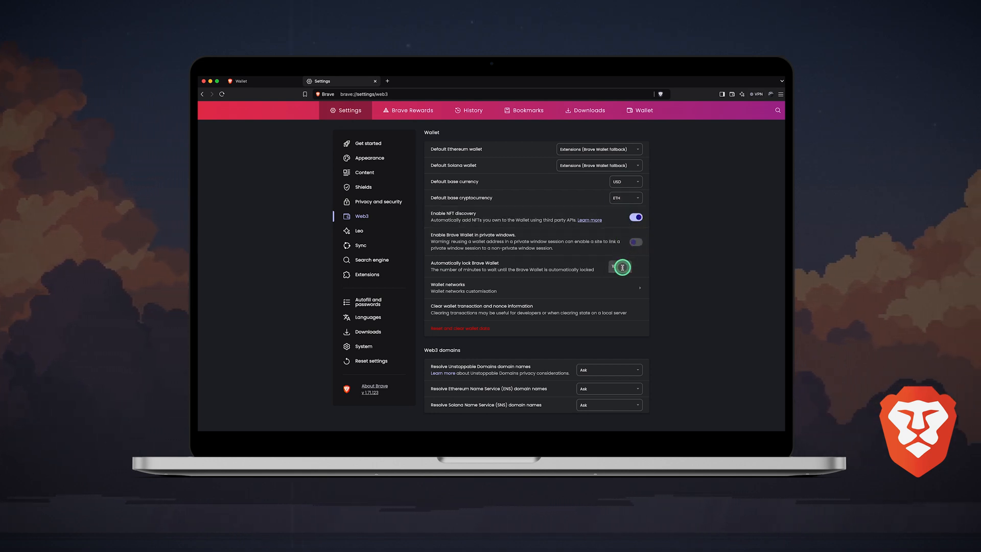
left_click(366, 273)
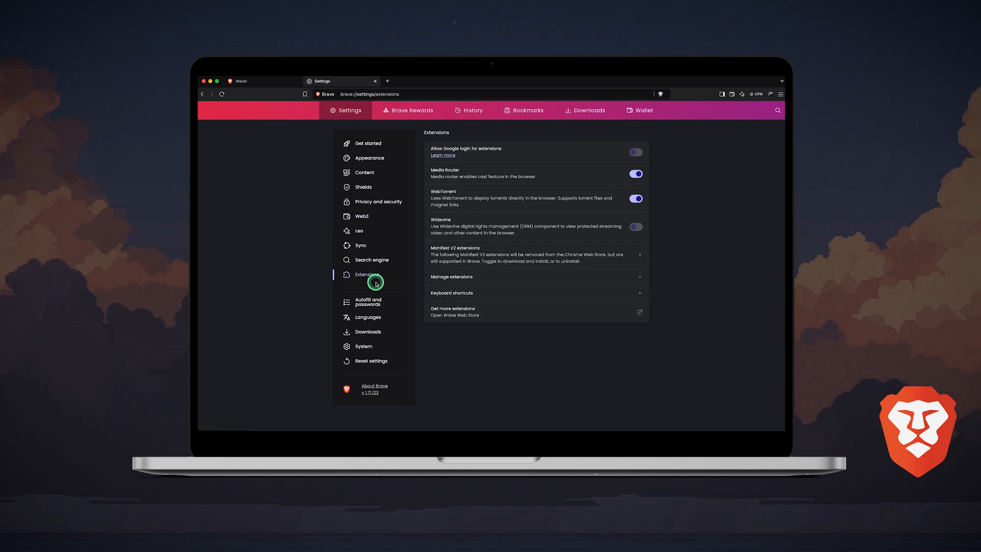
mouse_move(374, 300)
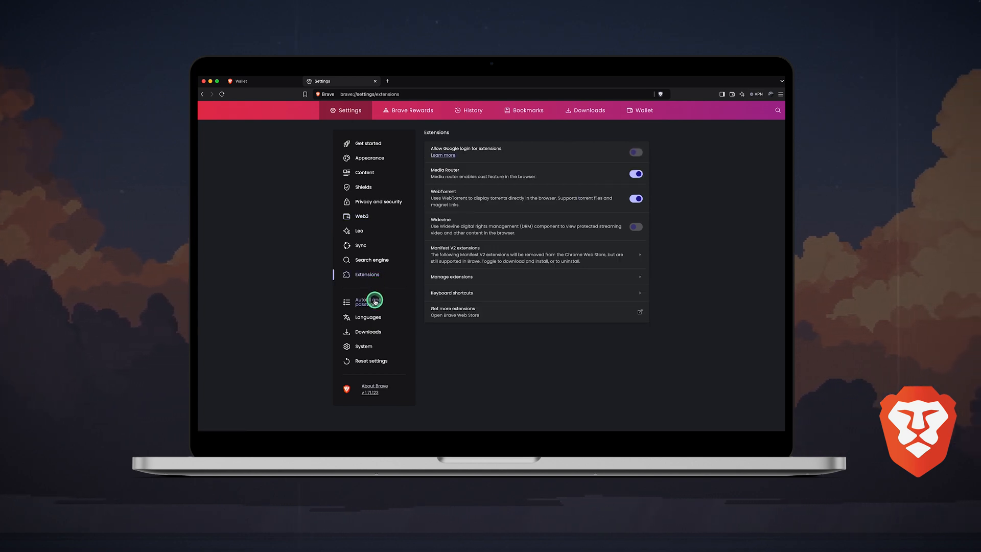
Review Autofill and System settings with Energy saver options, then switch to the History page
left_click(368, 301)
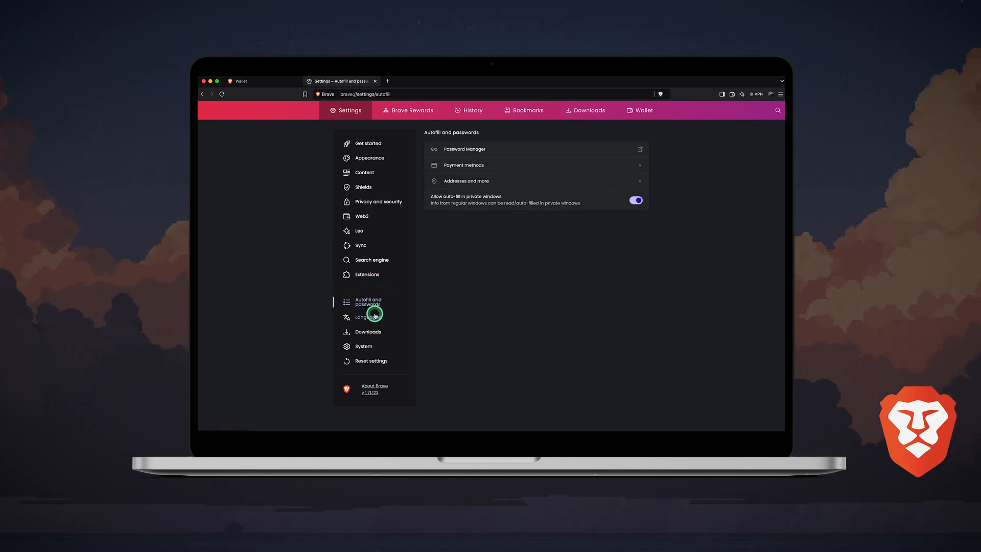
left_click(363, 347)
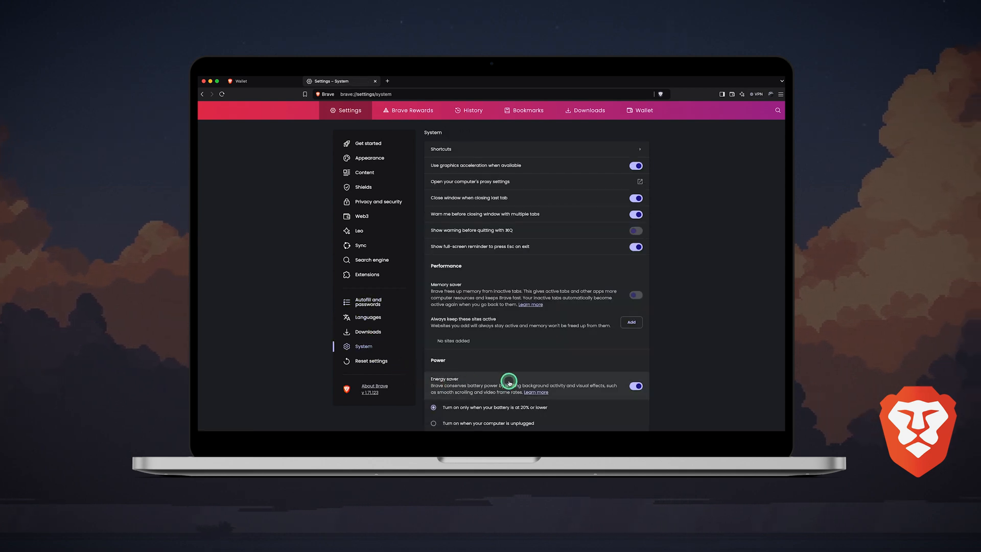
mouse_move(442, 383)
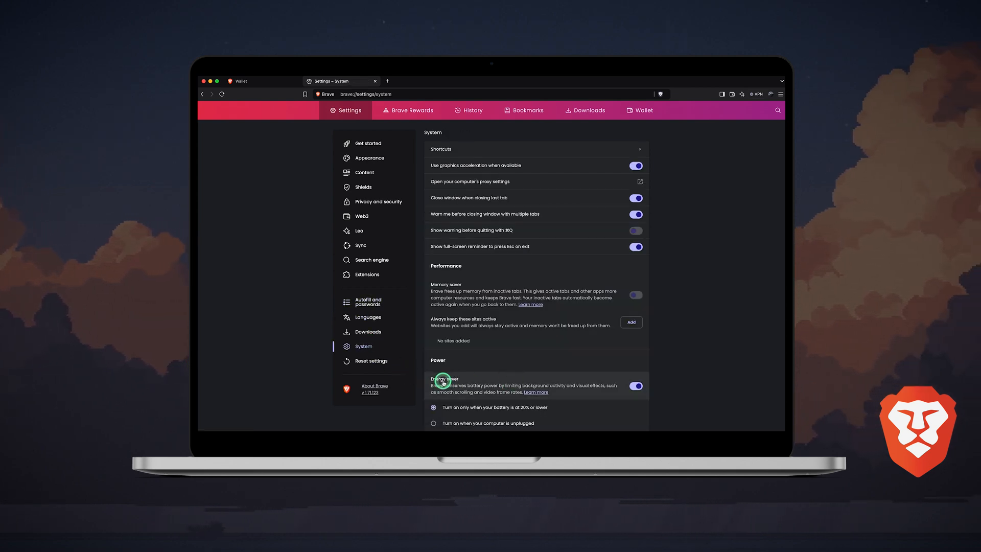
left_click(433, 408)
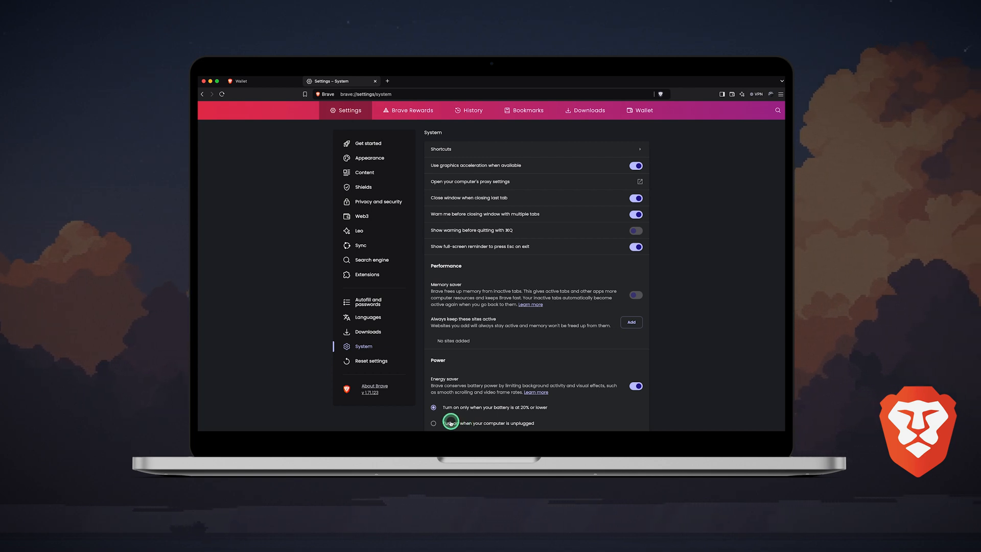
left_click(469, 110)
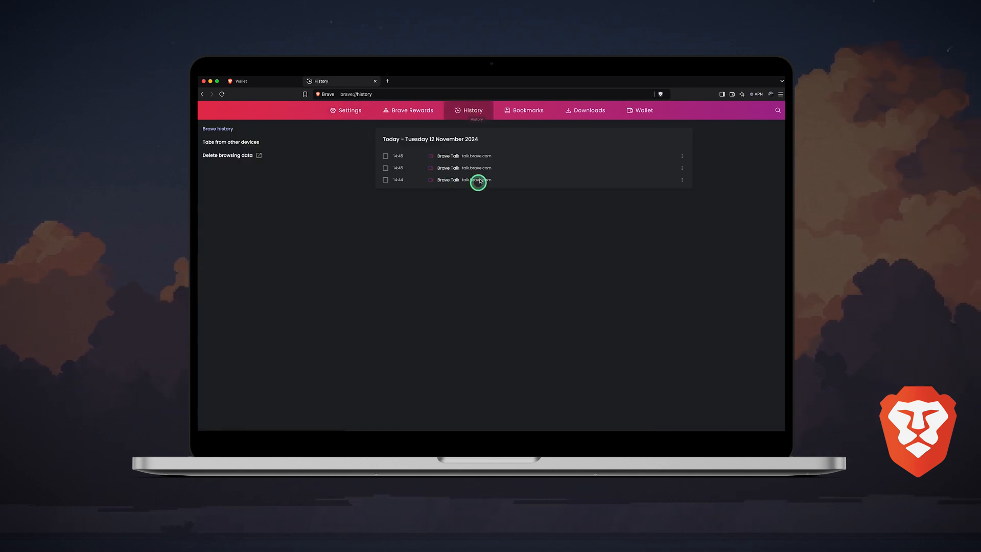
Step through Bookmarks, Downloads and Wallet pages, landing on the Brave Rewards dashboard
left_click(527, 111)
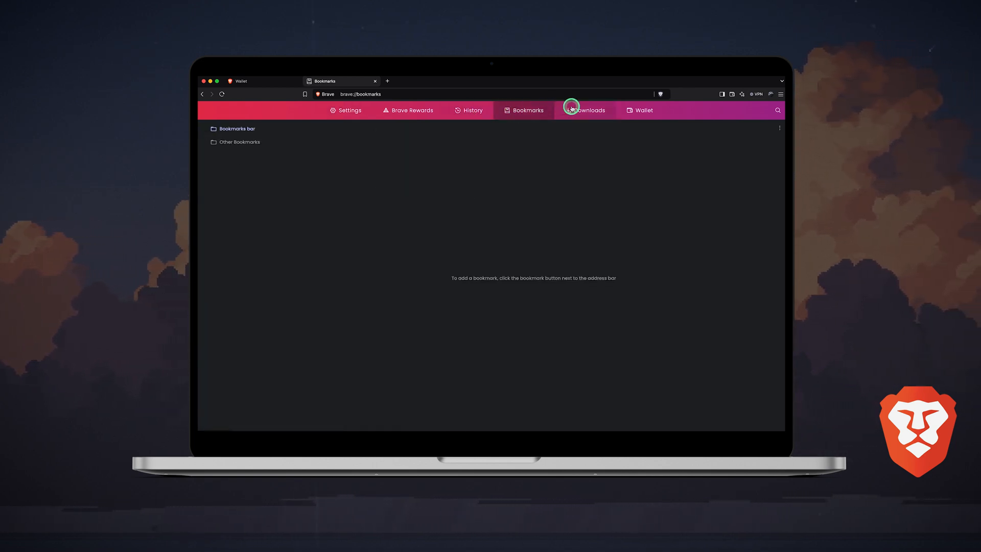
left_click(588, 111)
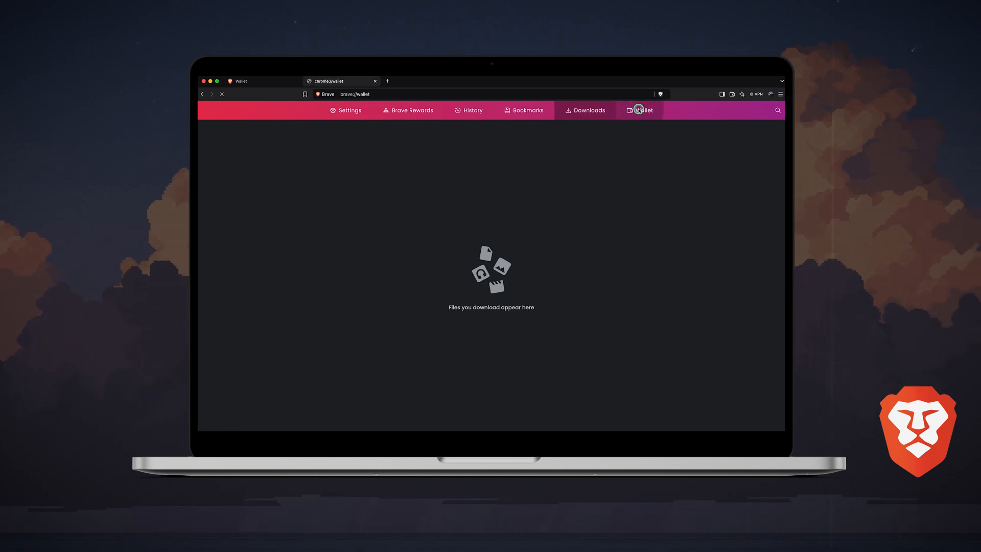
left_click(585, 110)
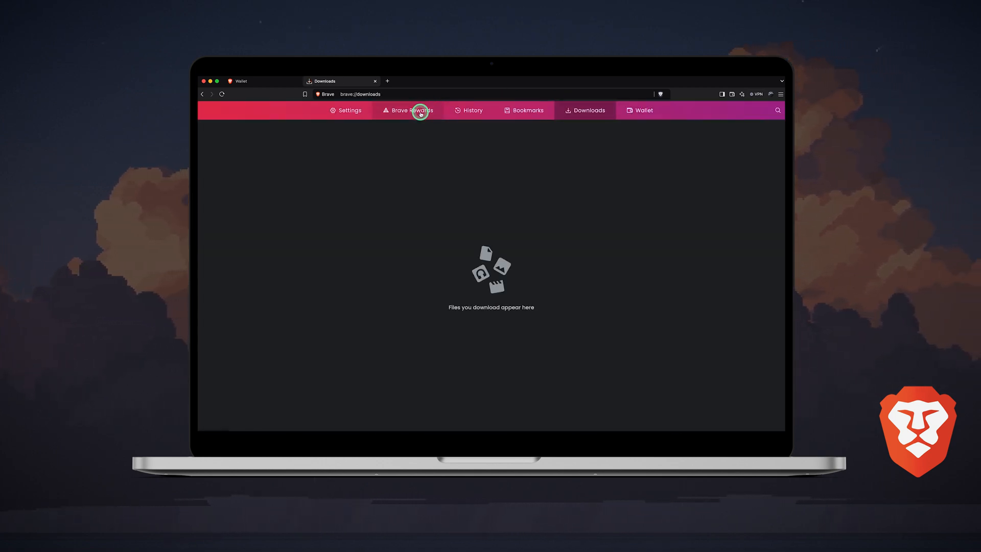
mouse_move(412, 101)
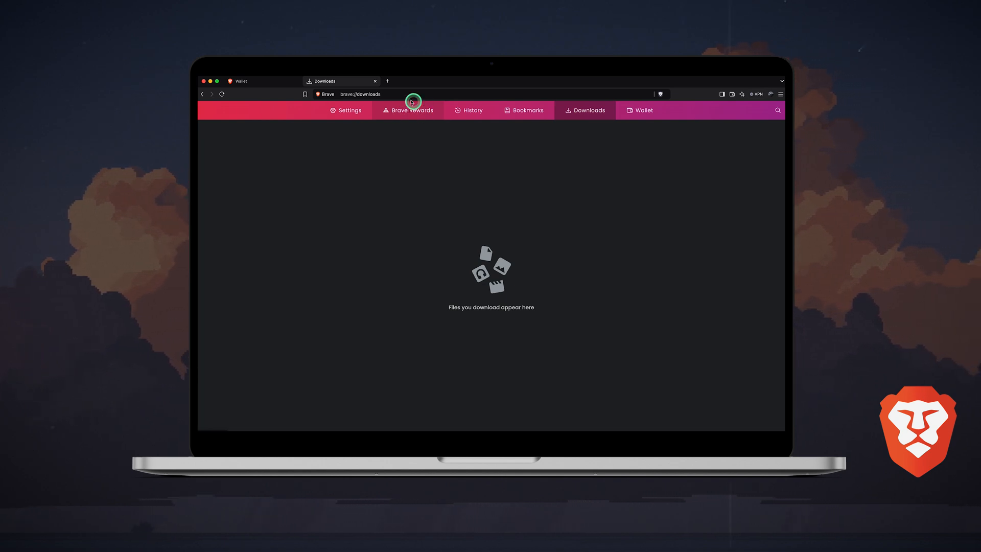
left_click(411, 110)
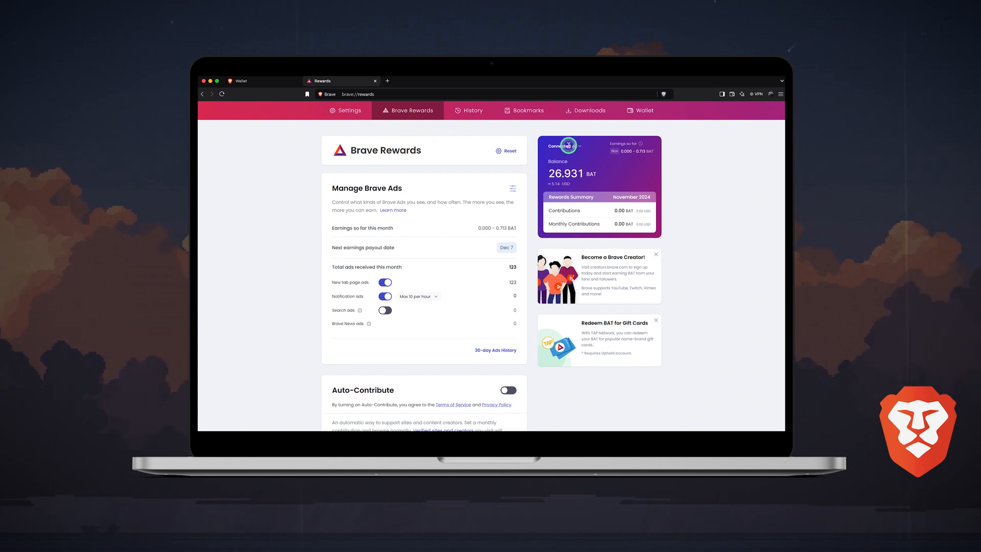
mouse_move(560, 166)
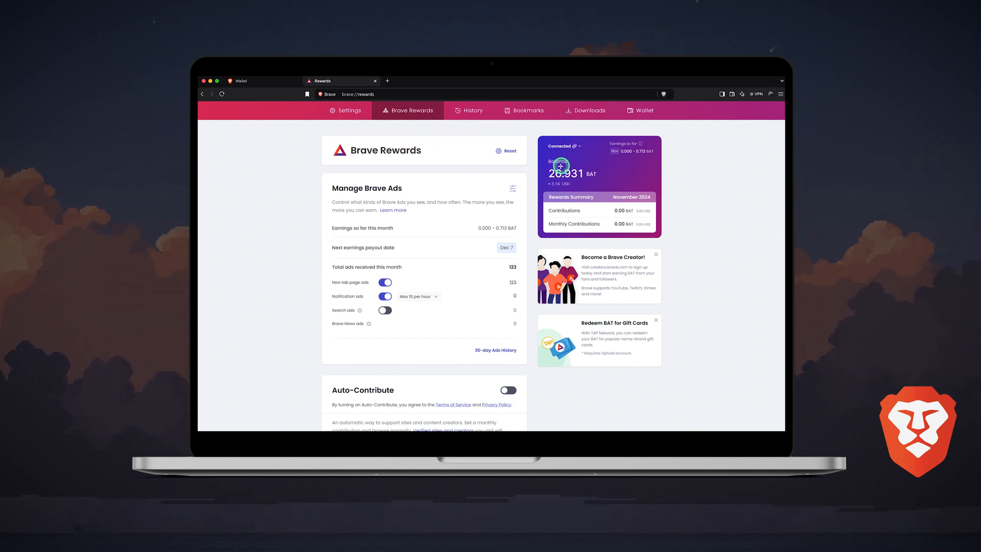
mouse_move(575, 185)
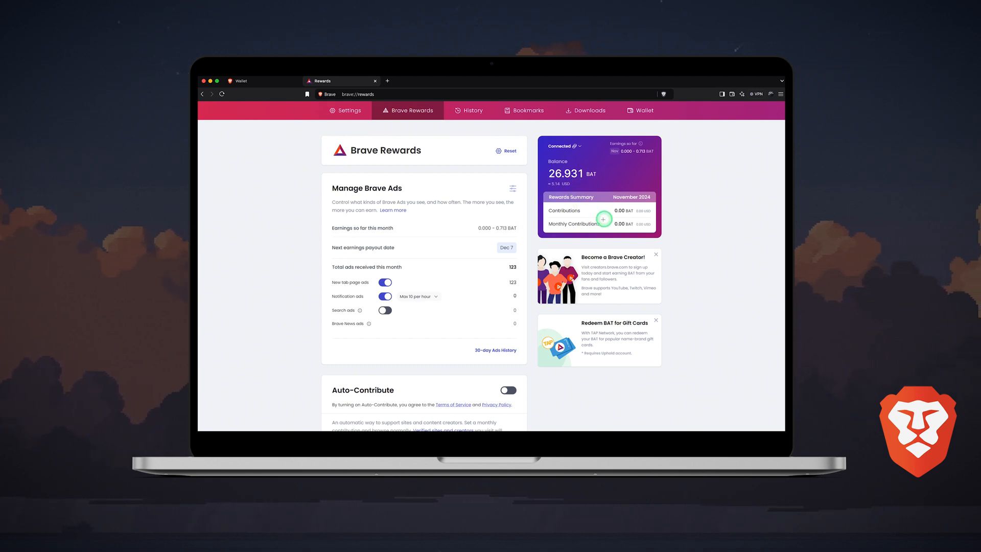
mouse_move(625, 143)
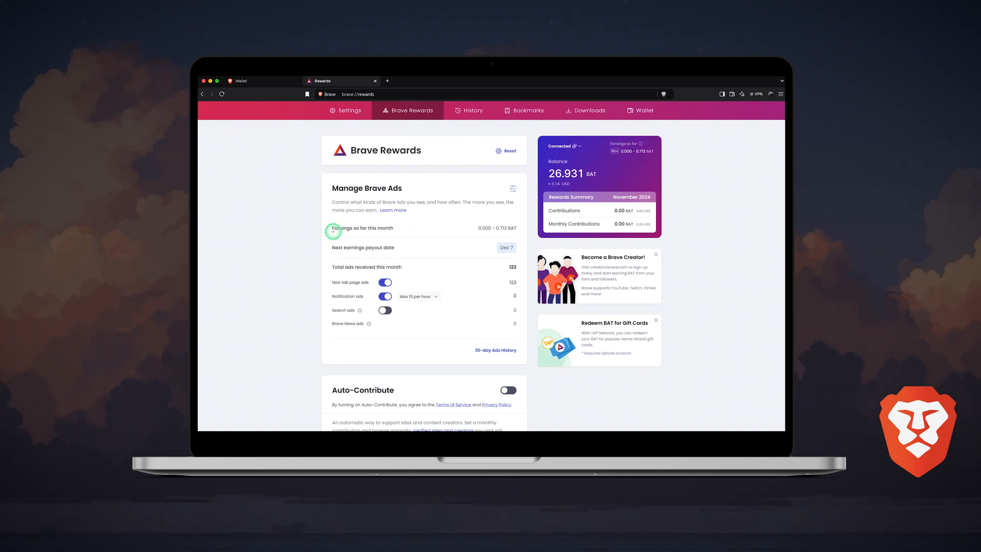
mouse_move(354, 255)
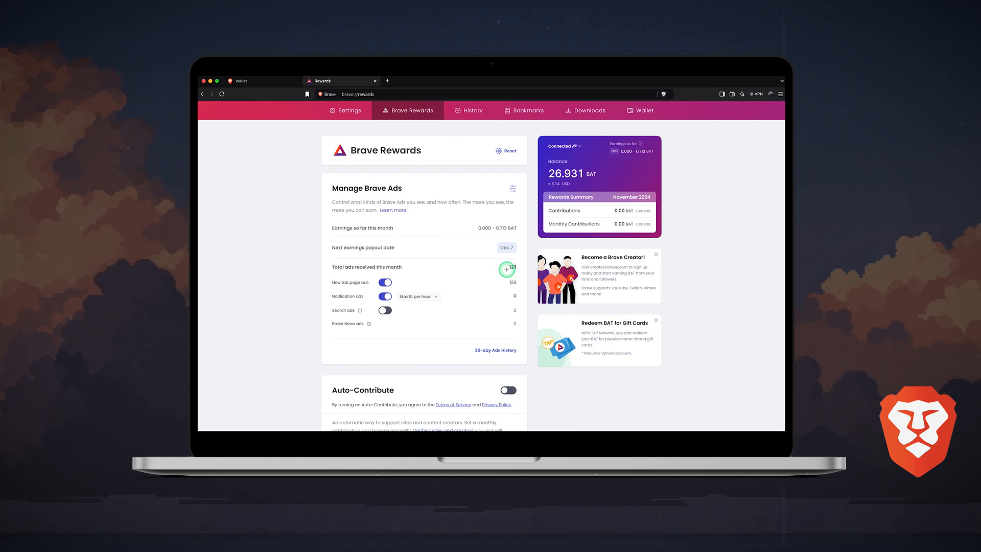
mouse_move(349, 296)
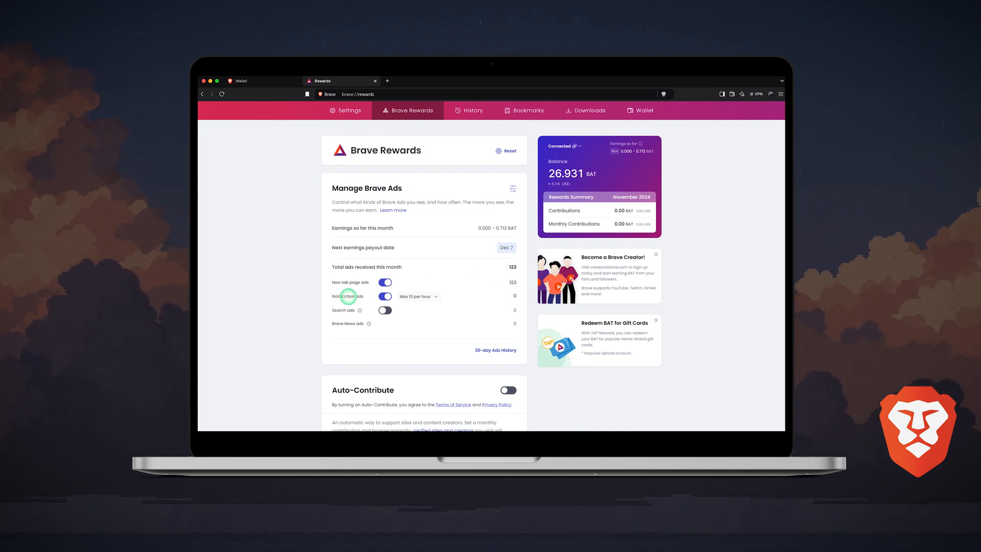